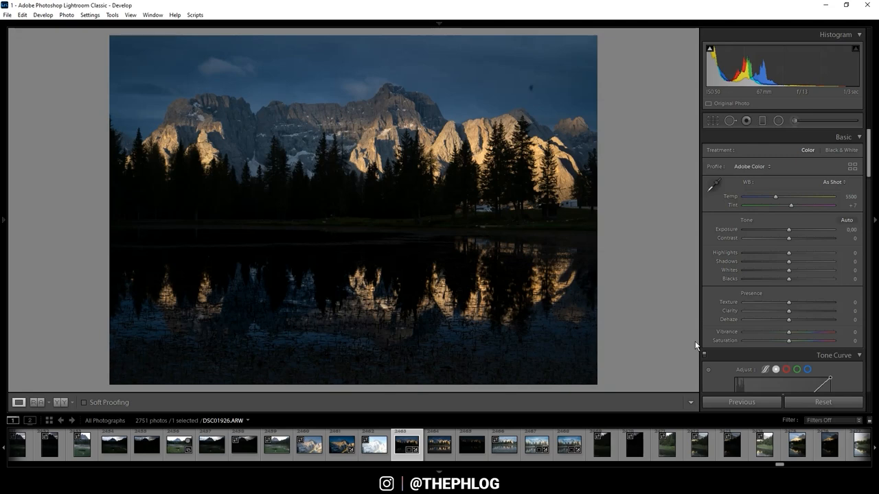
mouse_move(548, 169)
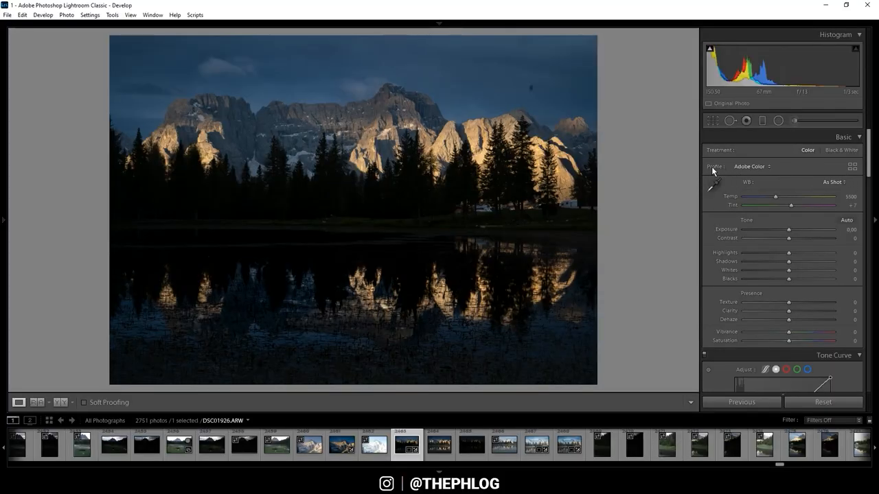
Step: Apply the Adobe Landscape colour profile from the Basic panel's Profile list
left_click(750, 166)
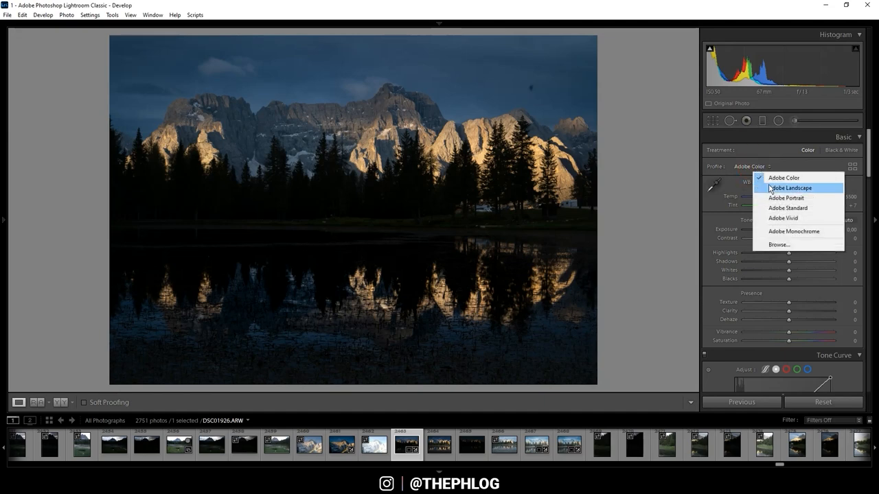
left_click(790, 187)
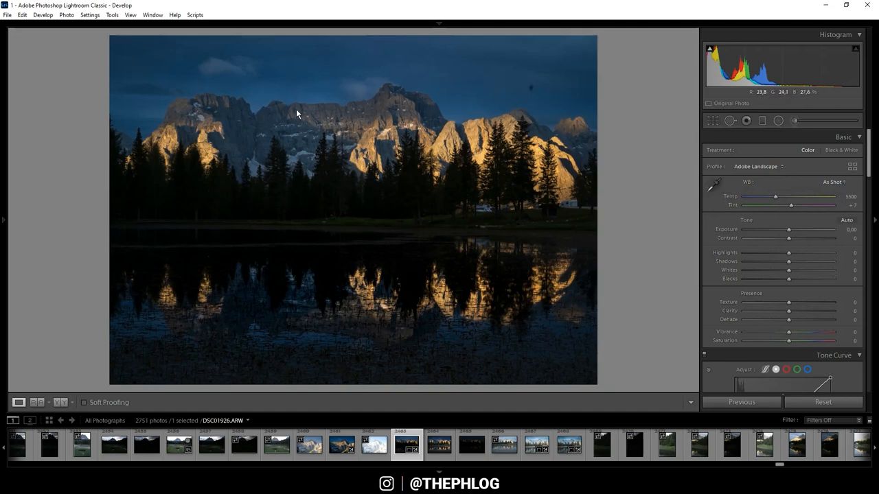
mouse_move(412, 140)
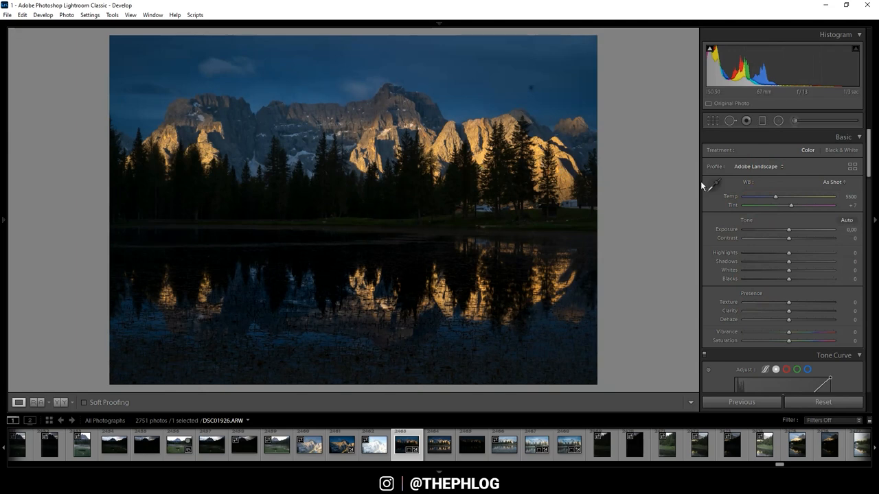
Step: Raise Exposure to about +1.58 and pull Highlights down to -100
left_click_drag(789, 229, 791, 229)
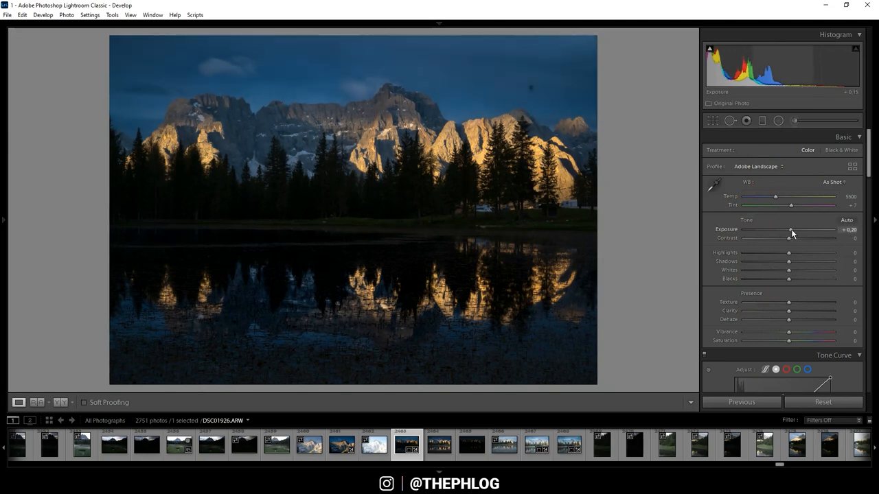
left_click_drag(789, 230, 799, 230)
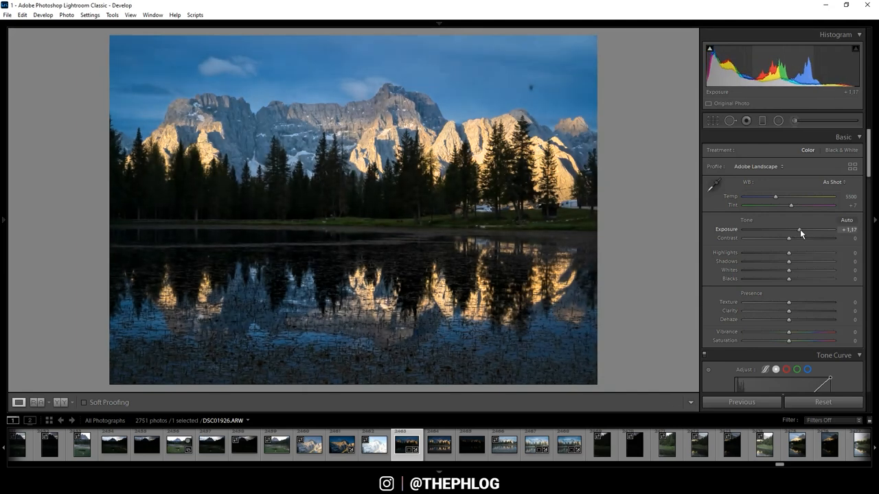
left_click_drag(799, 230, 804, 231)
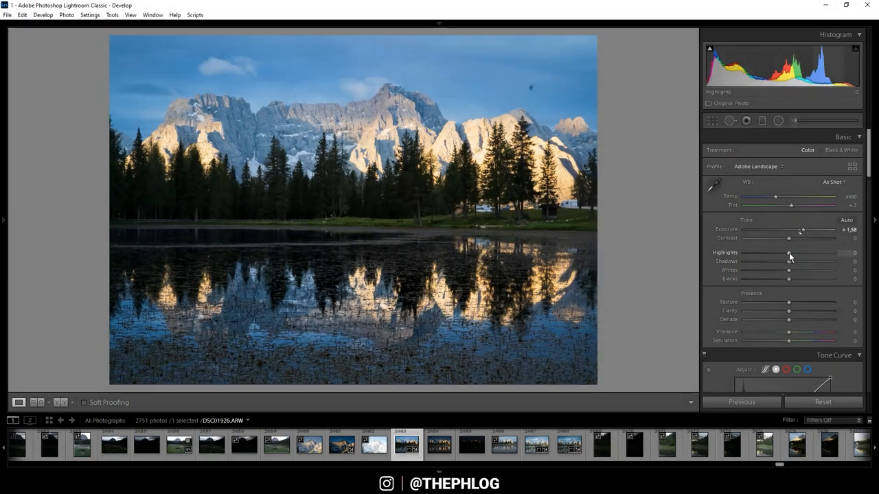
left_click_drag(788, 253, 744, 253)
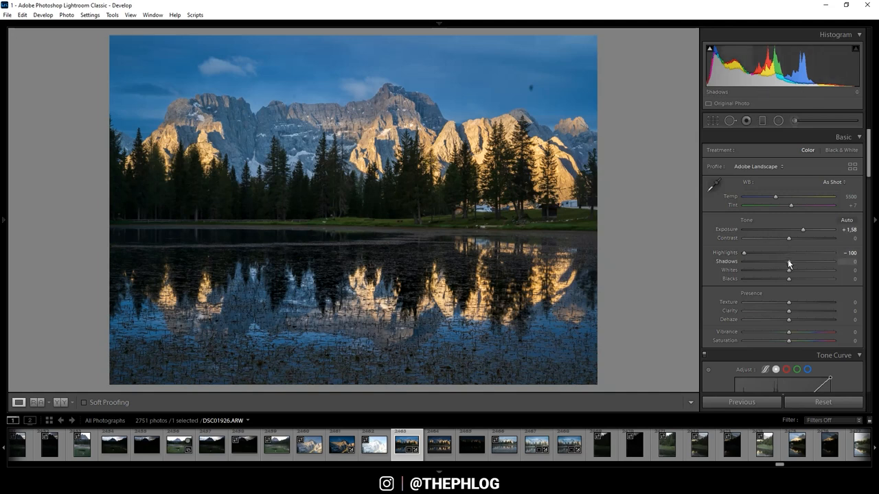
Step: Lift Shadows to about +36 and Whites to about +27
left_click_drag(788, 261, 799, 261)
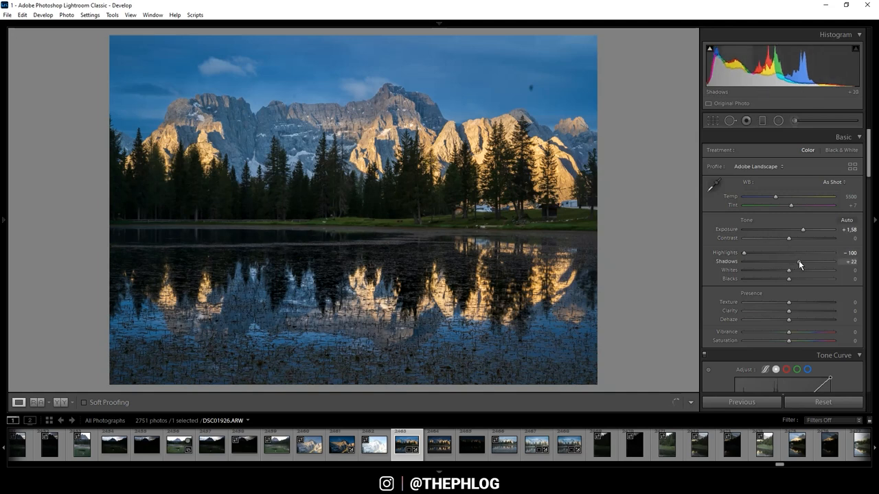
left_click_drag(789, 261, 797, 260)
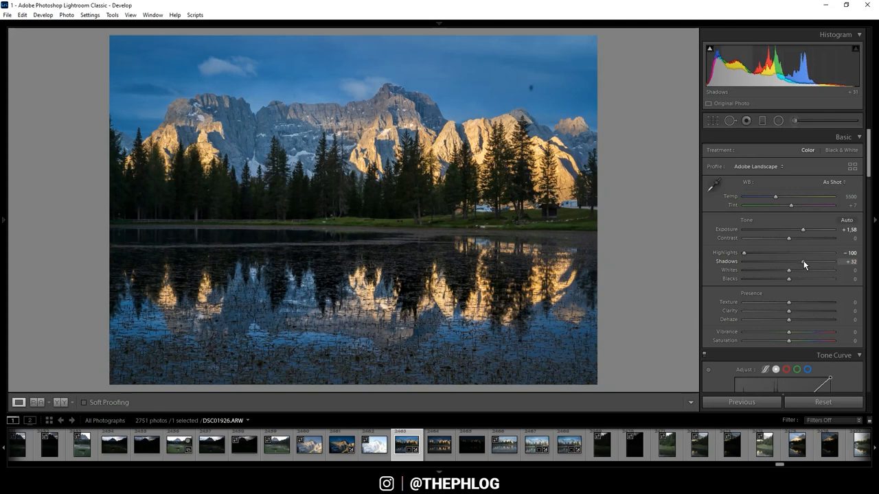
left_click_drag(789, 266, 794, 266)
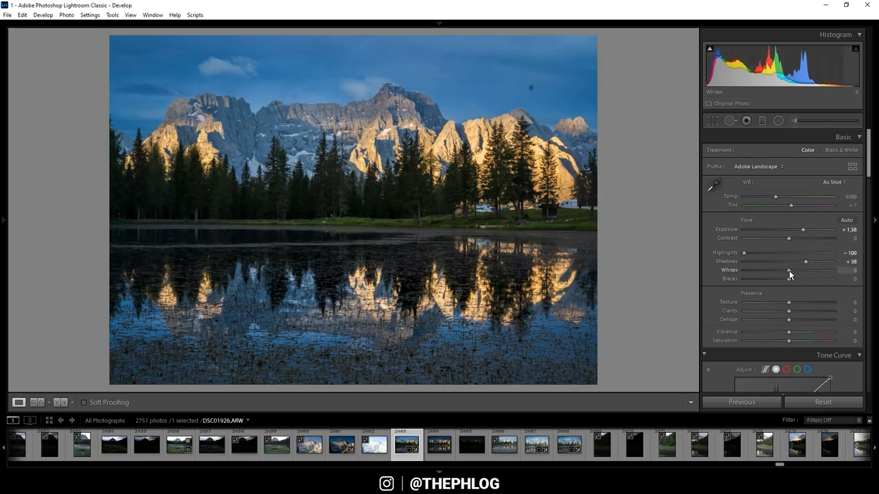
left_click_drag(790, 278, 797, 277)
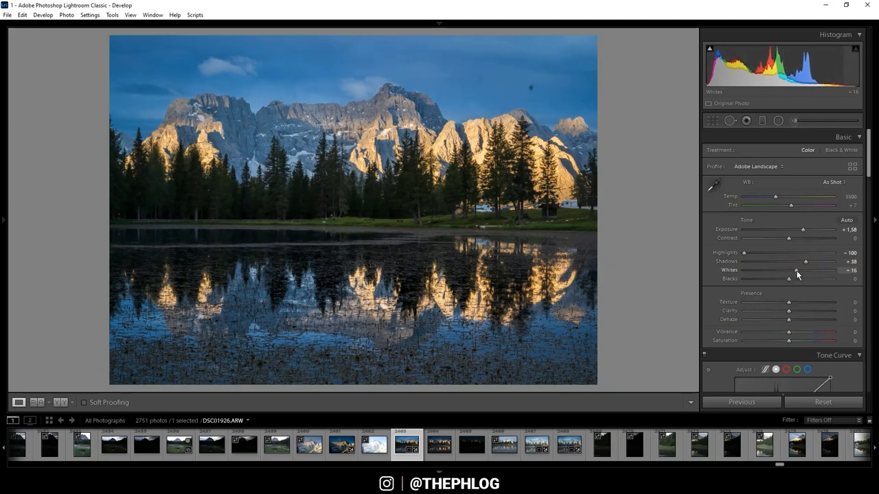
left_click_drag(790, 277, 796, 277)
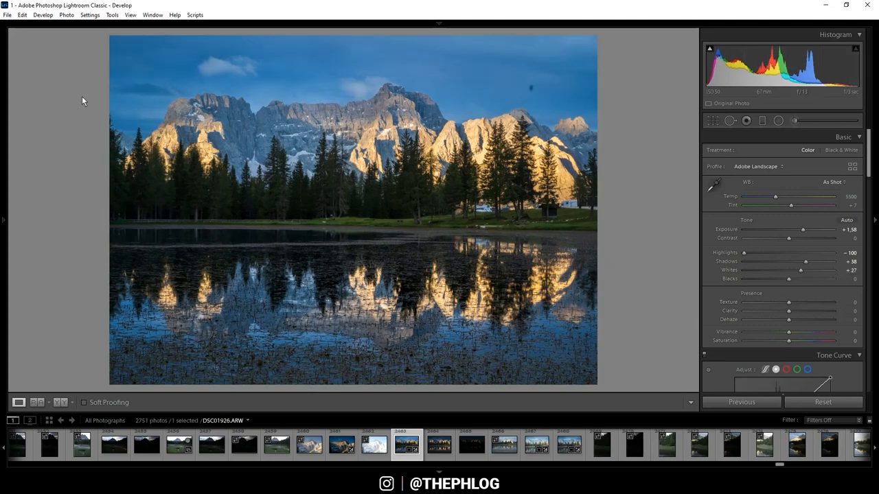
mouse_move(245, 108)
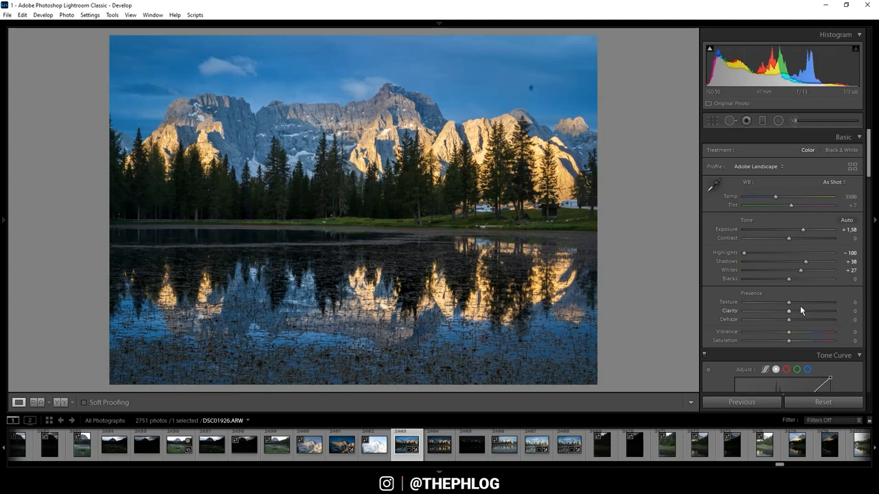
Step: Lower Texture slightly and add a little Clarity in the Presence section
left_click_drag(791, 303, 786, 302)
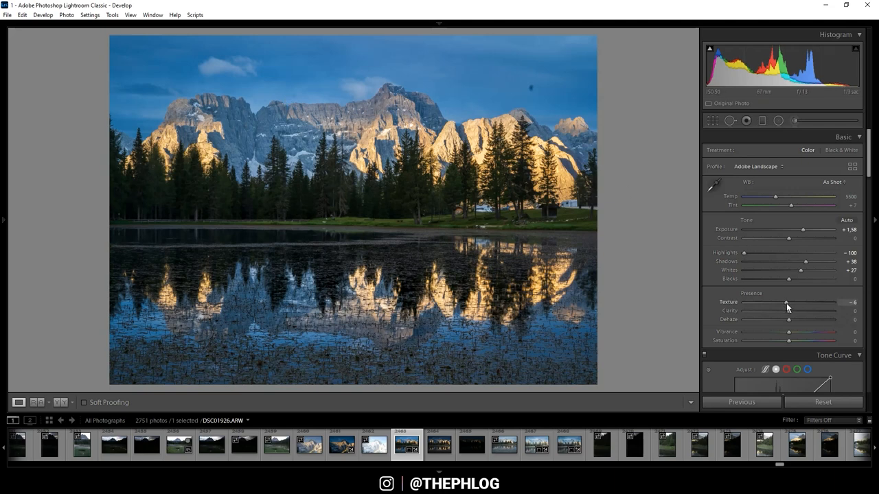
left_click_drag(788, 302, 783, 302)
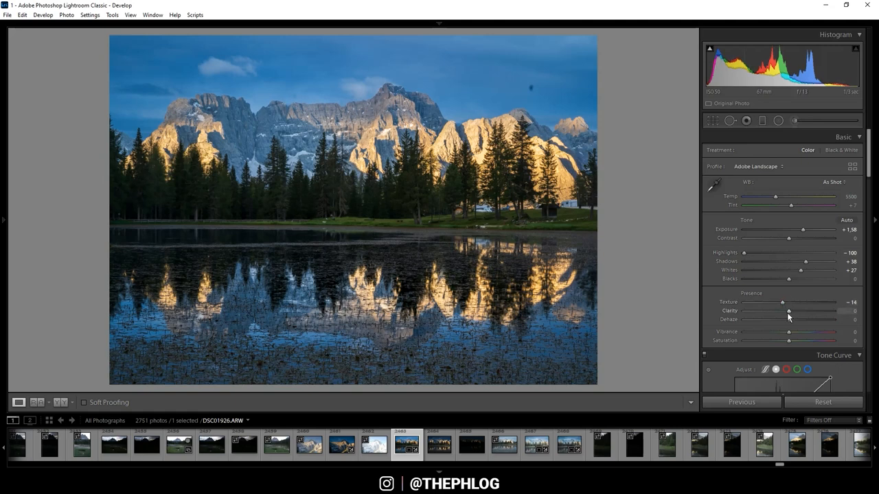
left_click_drag(788, 310, 786, 310)
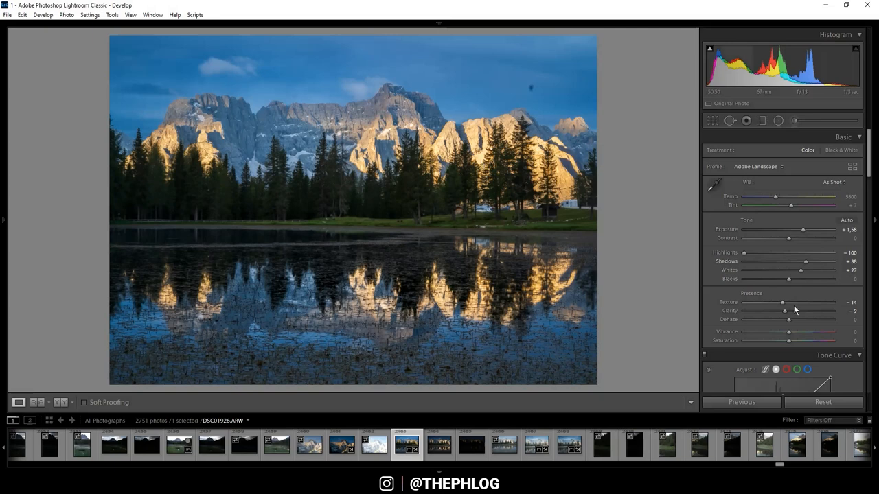
left_click_drag(791, 331, 786, 331)
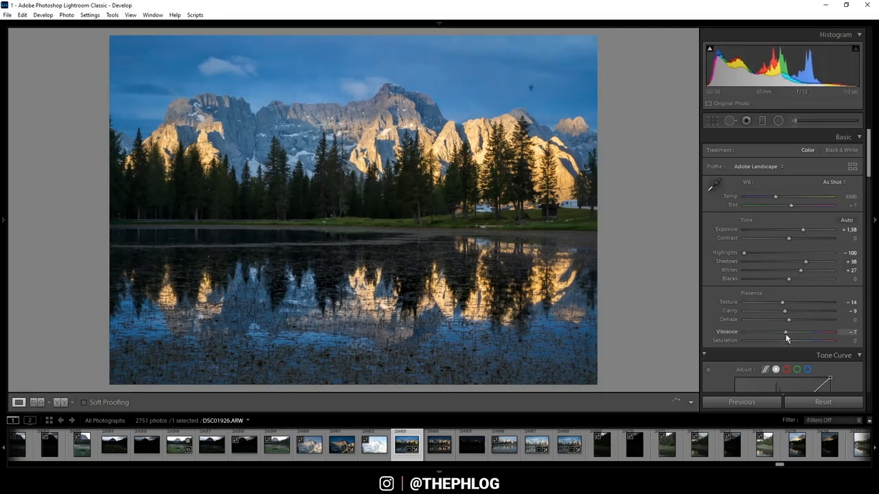
Step: Boost Vibrance to around +26
left_click_drag(797, 332, 781, 333)
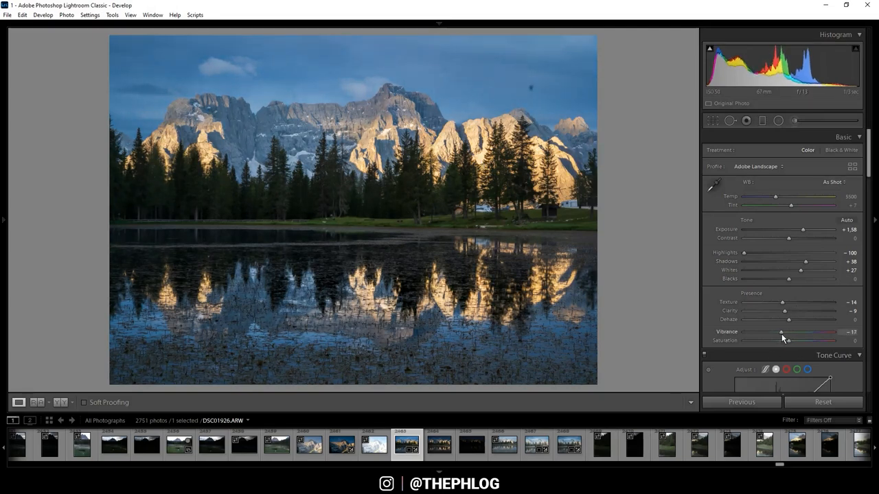
left_click_drag(783, 331, 780, 331)
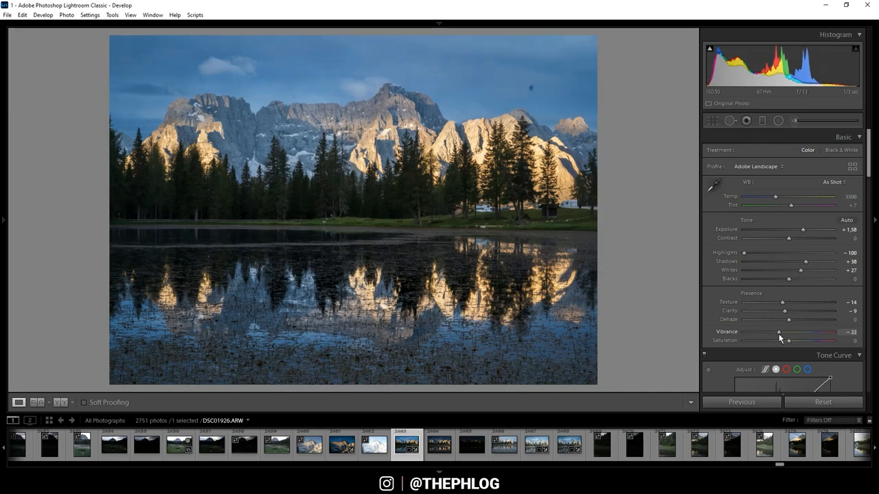
left_click_drag(780, 331, 777, 331)
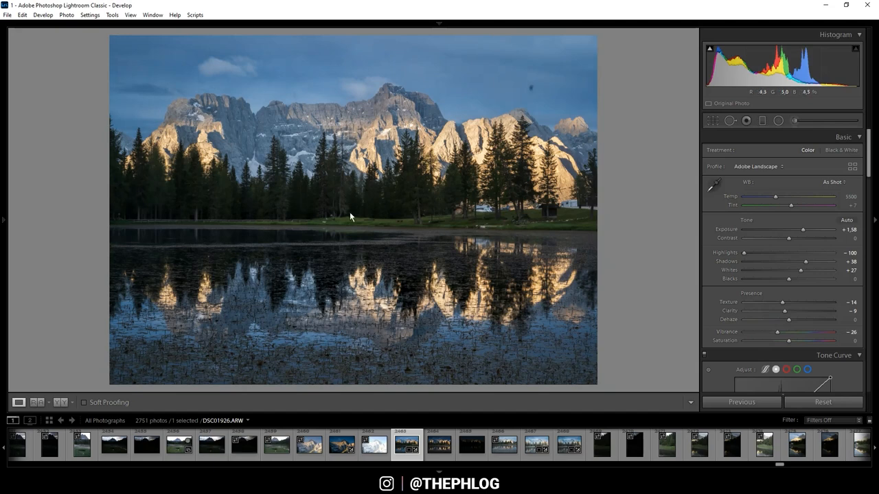
Step: Add a Graduated Filter over the sky and lower its Exposure to darken it
left_click(762, 120)
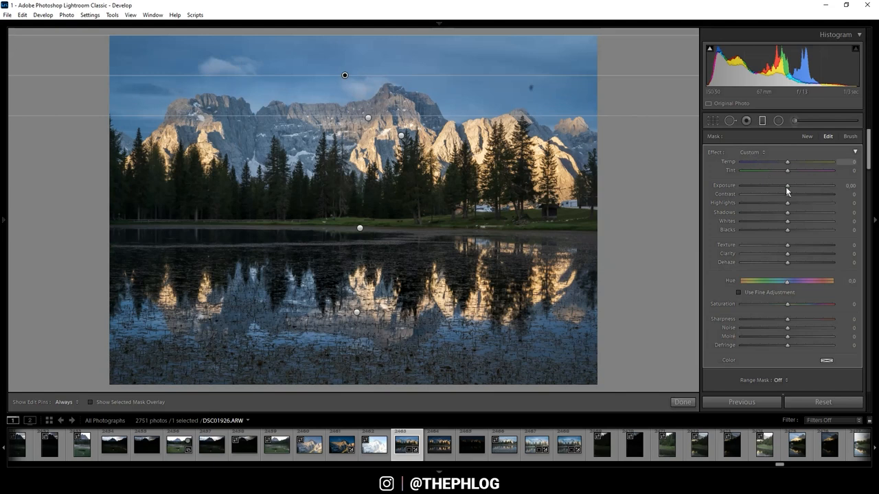
left_click_drag(788, 185, 786, 186)
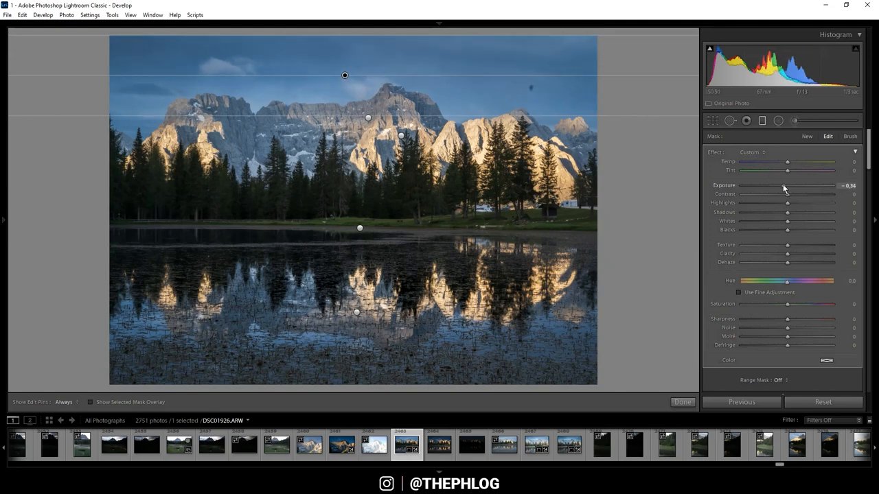
left_click_drag(785, 186, 789, 186)
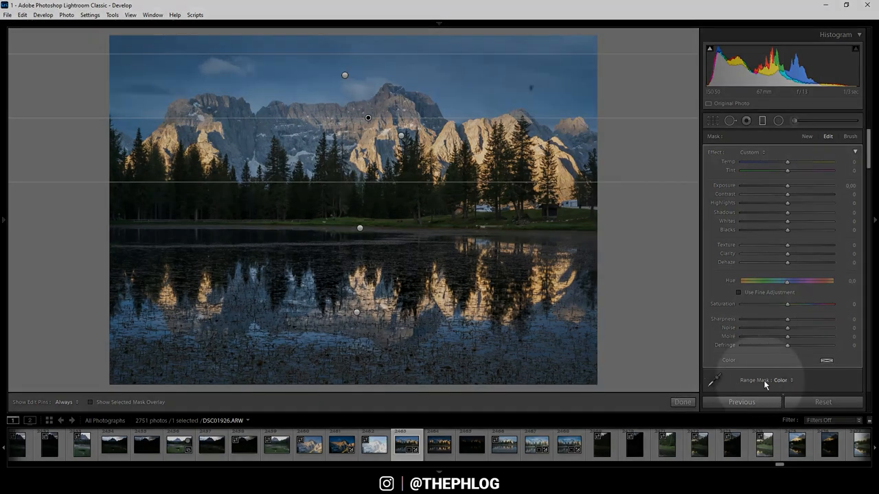
Step: Restrict the sky gradient to a sampled blue colour range and lower its Exposure to about -0.75
left_click(783, 379)
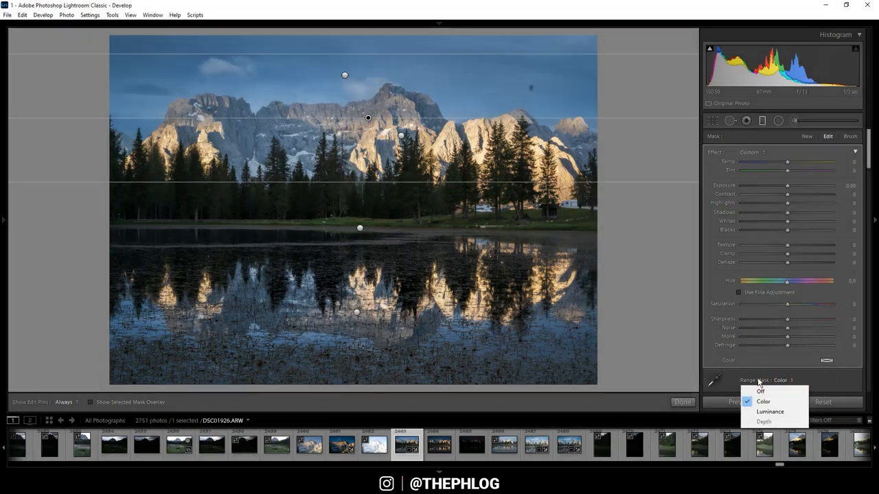
left_click(763, 401)
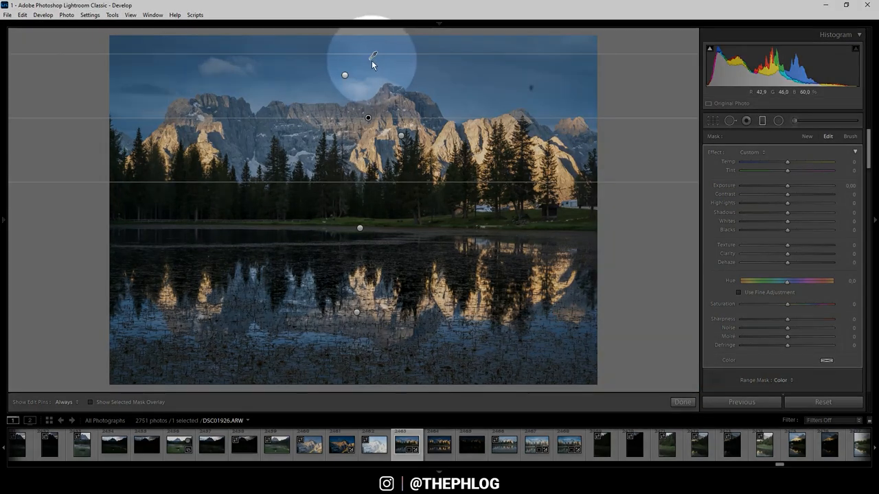
left_click_drag(787, 187, 788, 187)
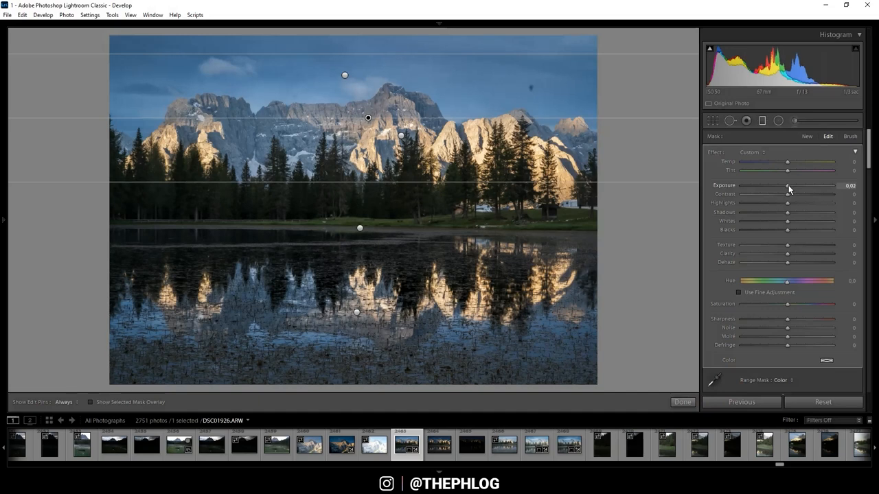
left_click_drag(788, 186, 782, 187)
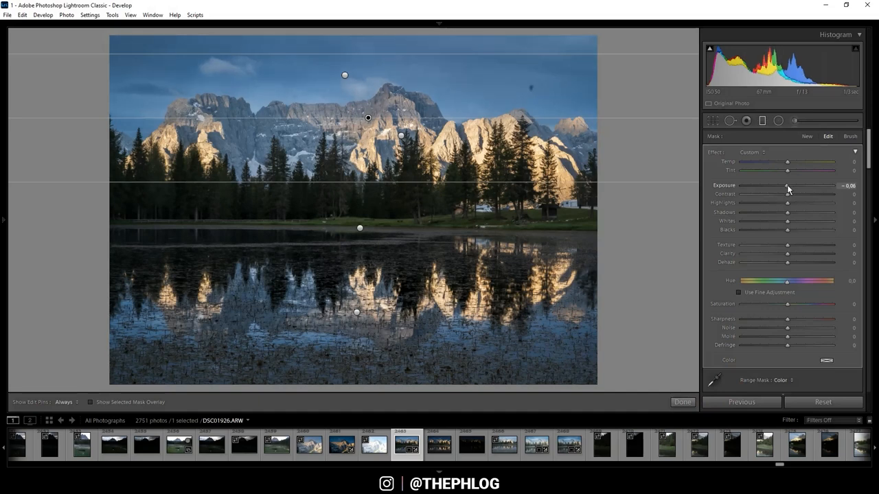
left_click_drag(789, 187, 786, 187)
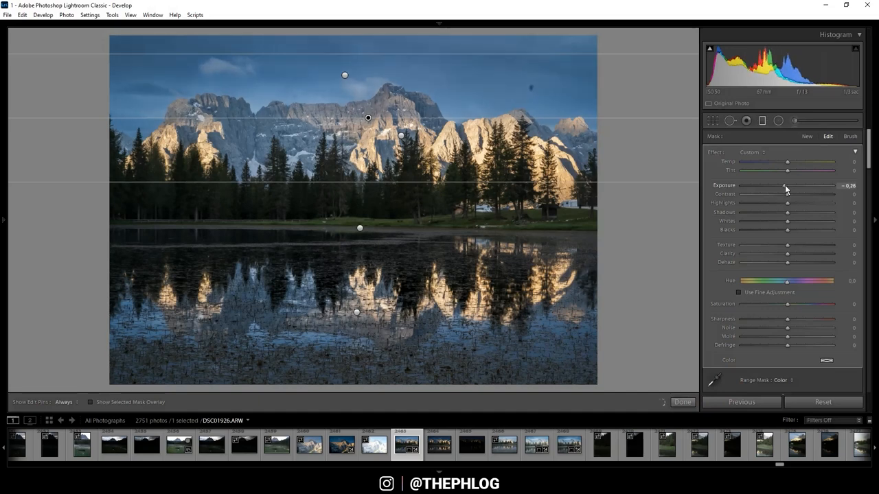
left_click_drag(788, 187, 780, 187)
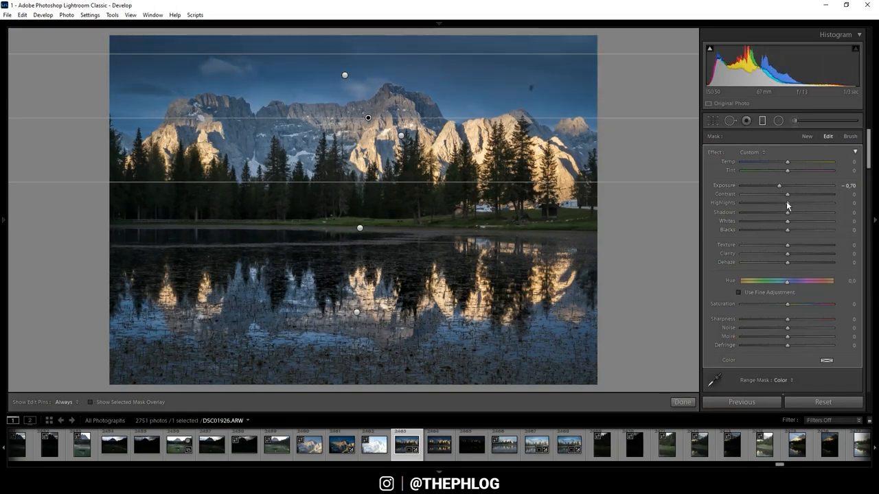
Step: Raise Contrast and deepen Blacks within the sky gradient
left_click_drag(788, 194, 790, 194)
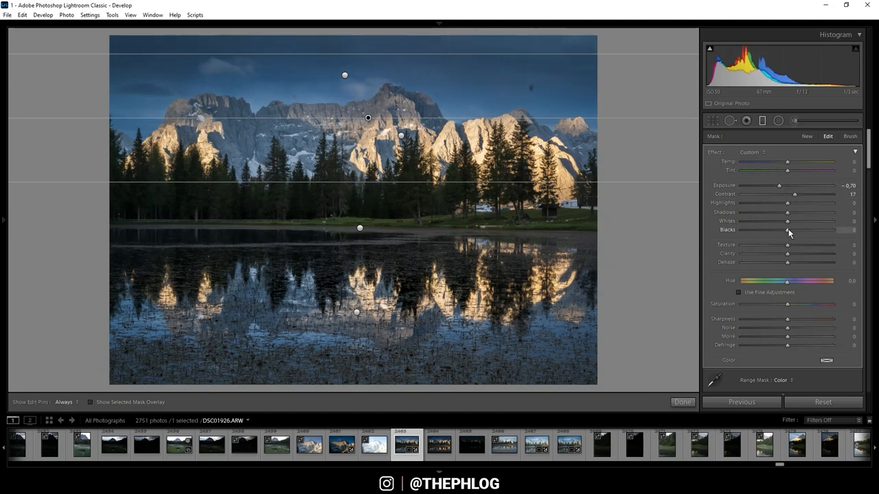
left_click_drag(787, 231, 783, 231)
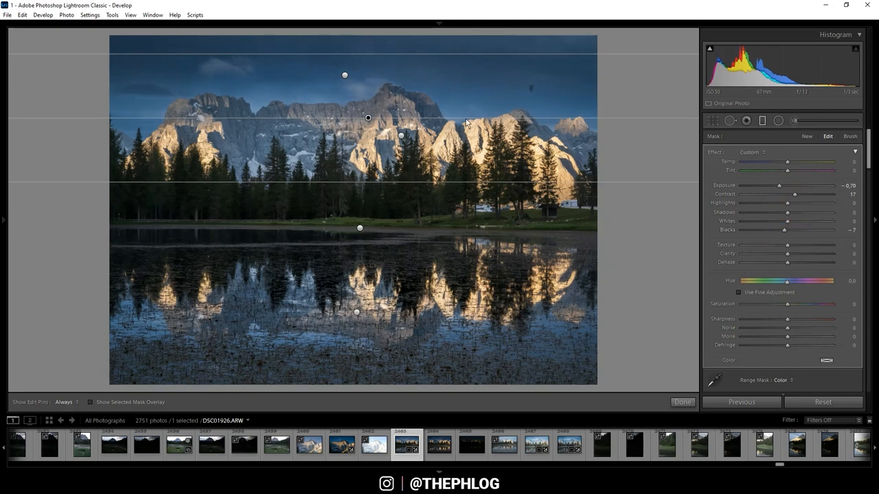
mouse_move(484, 151)
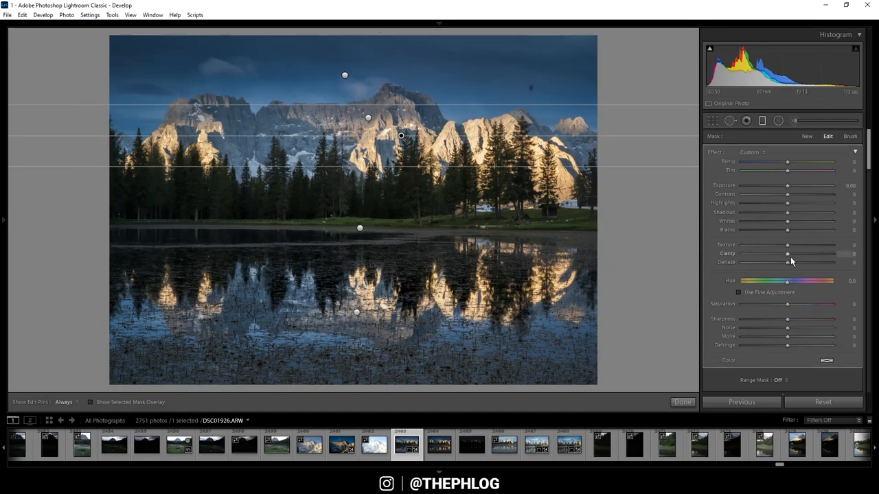
Step: Add Clarity and Dehaze to a new gradient across the mountain band
left_click_drag(787, 253, 799, 253)
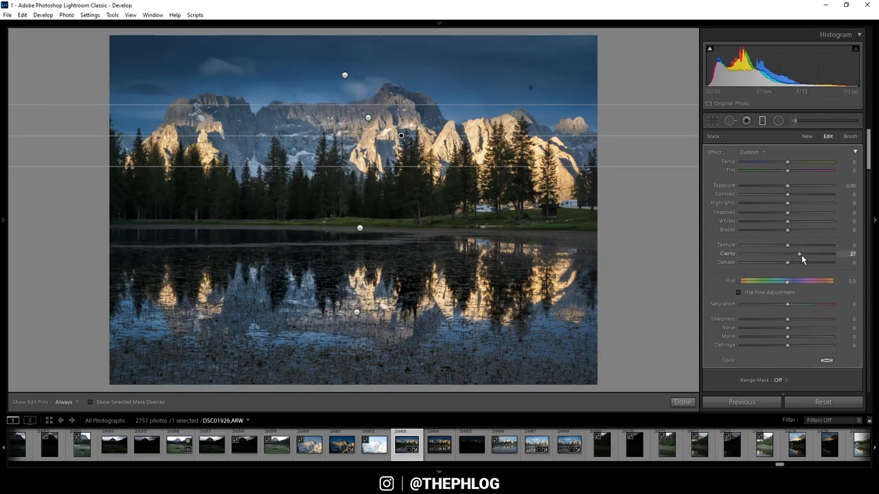
left_click_drag(799, 252, 803, 252)
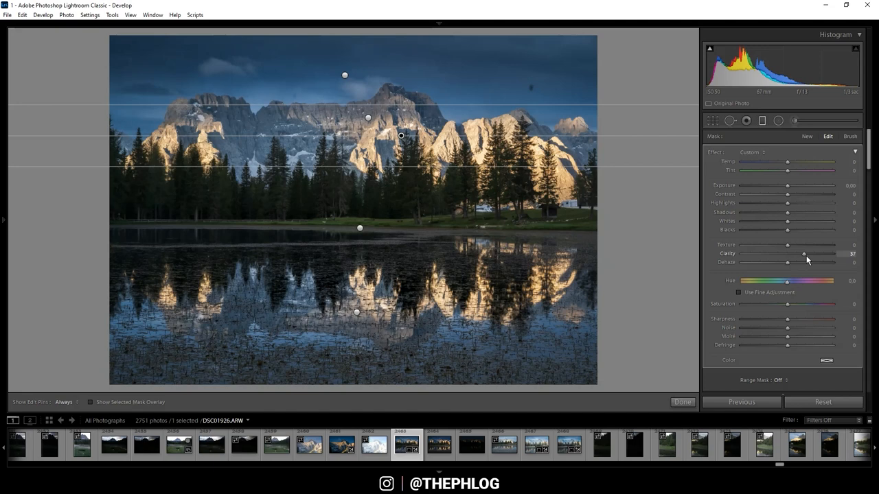
left_click_drag(804, 253, 815, 253)
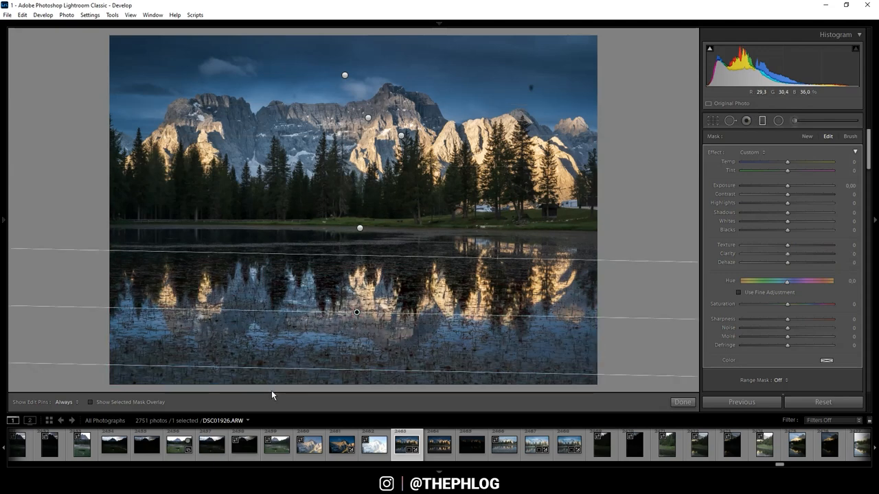
mouse_move(754, 220)
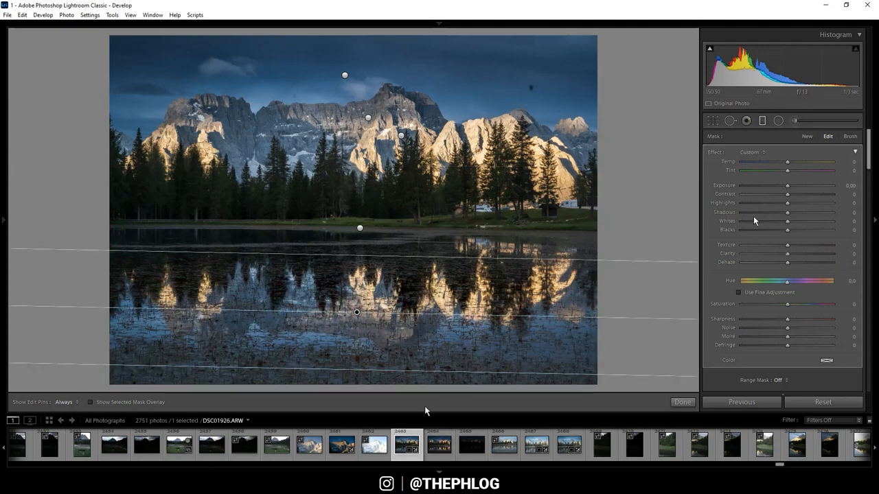
Step: Set the lake-reflection gradient's Exposure to about -1.07 and tweak its Texture
left_click_drag(789, 185, 788, 185)
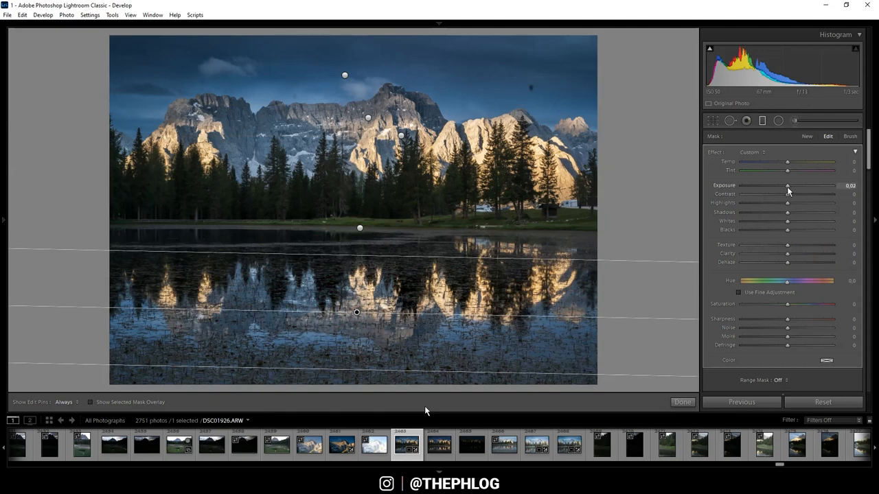
left_click_drag(788, 186, 780, 186)
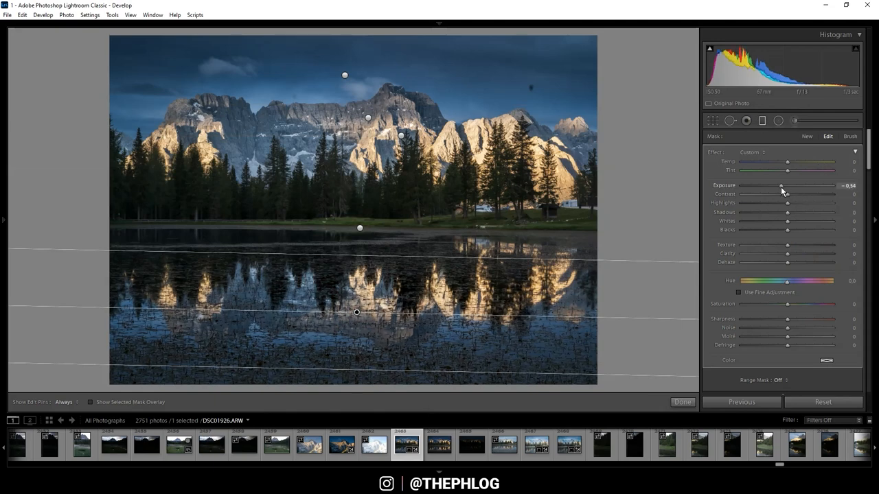
left_click_drag(780, 185, 776, 185)
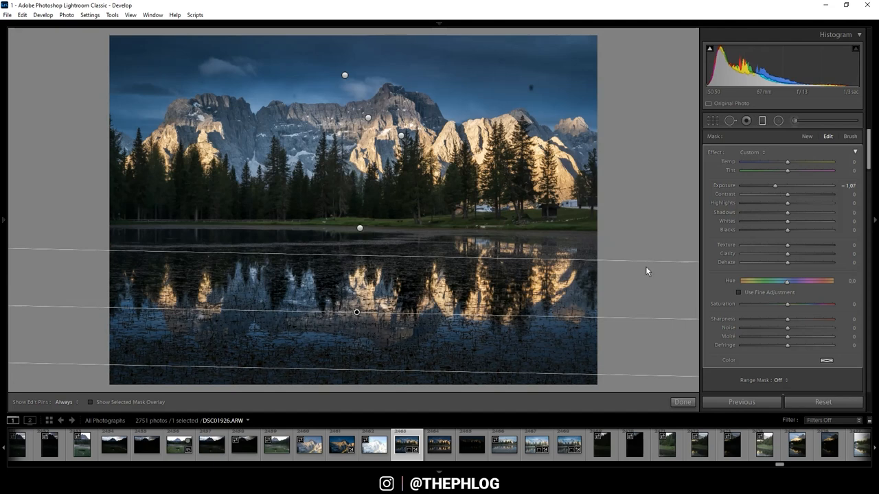
left_click_drag(788, 245, 783, 245)
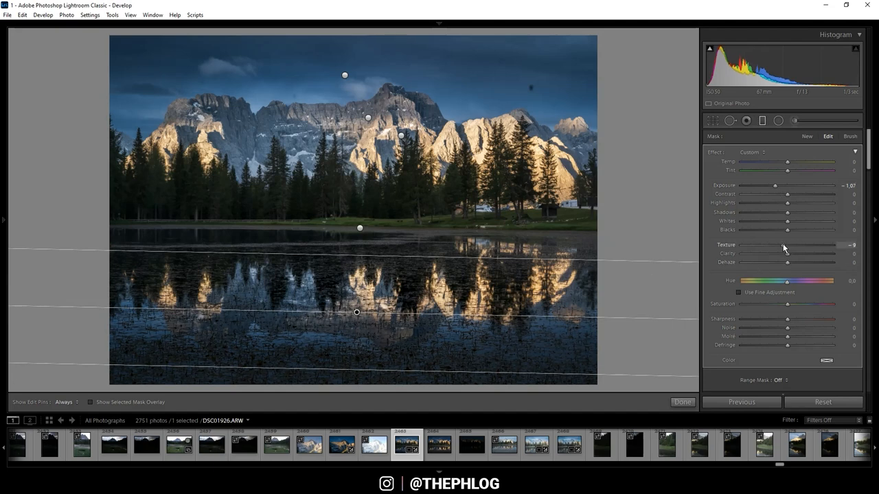
left_click_drag(789, 244, 785, 245)
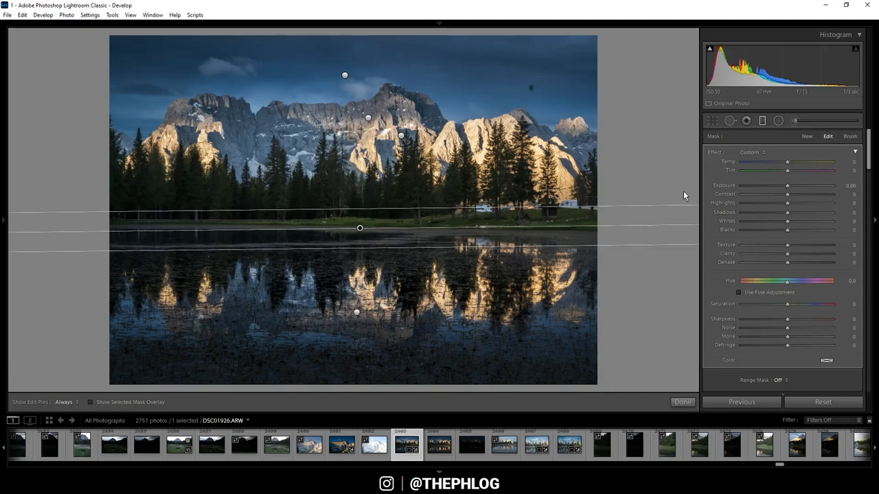
mouse_move(788, 190)
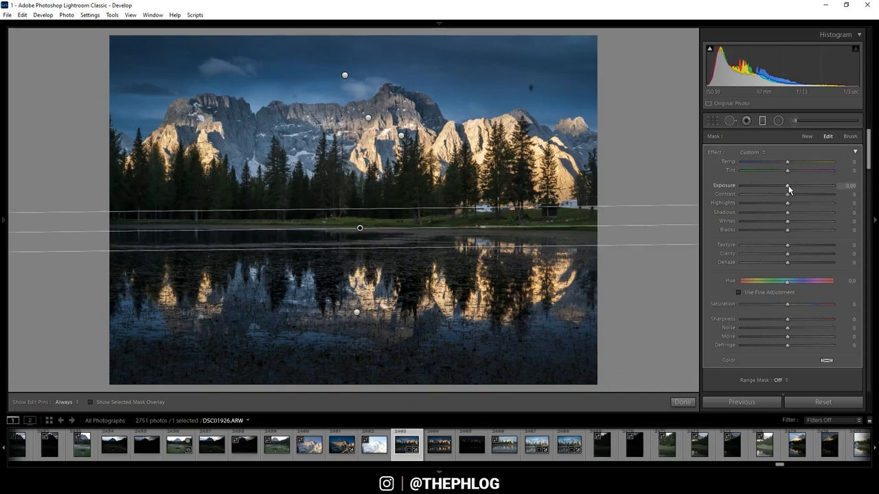
Step: Lift the shoreline gradient's Exposure by about +0.34 and adjust its Highlights
left_click_drag(786, 186, 794, 185)
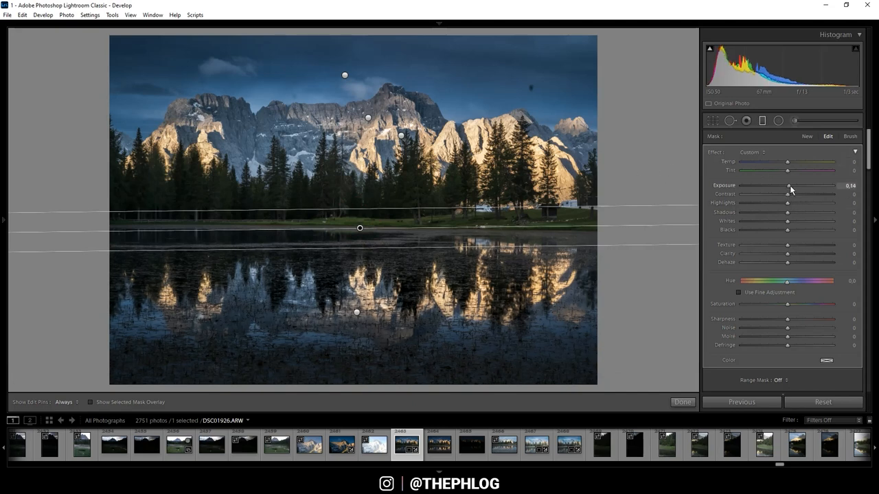
left_click_drag(789, 185, 799, 185)
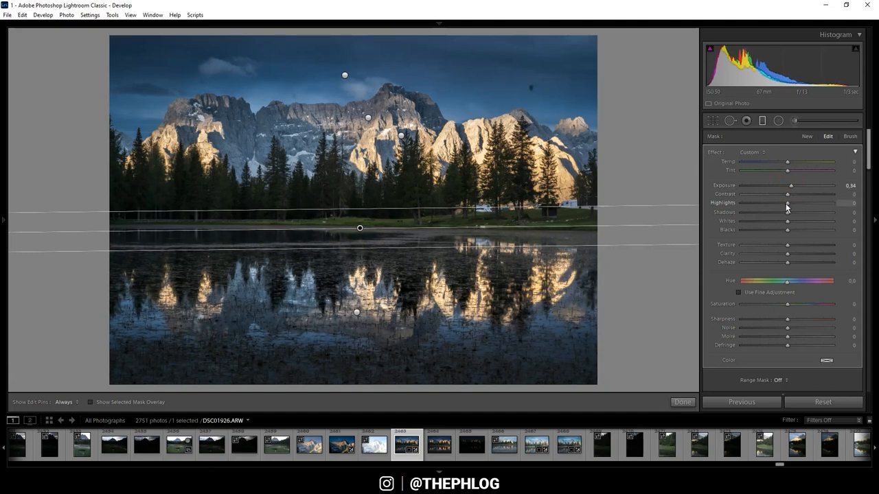
left_click_drag(788, 203, 755, 203)
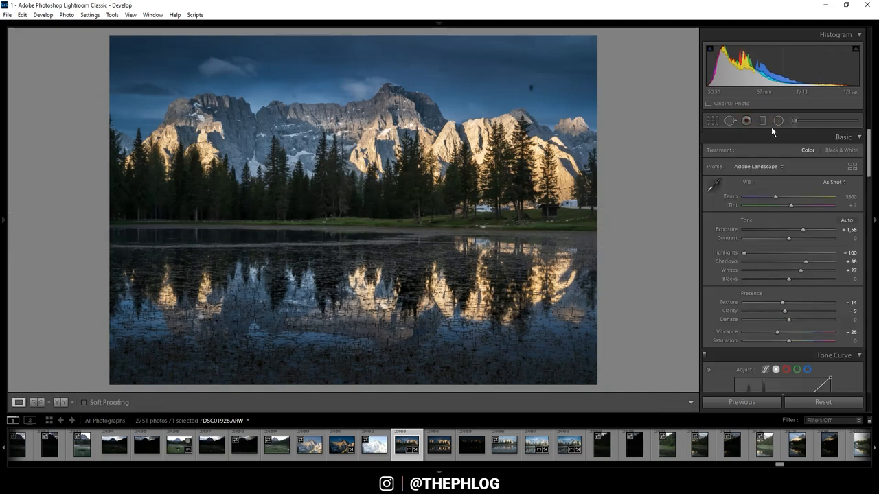
Step: Add a Radial Filter across the tree line and lake edge and raise its Shadows
left_click(777, 121)
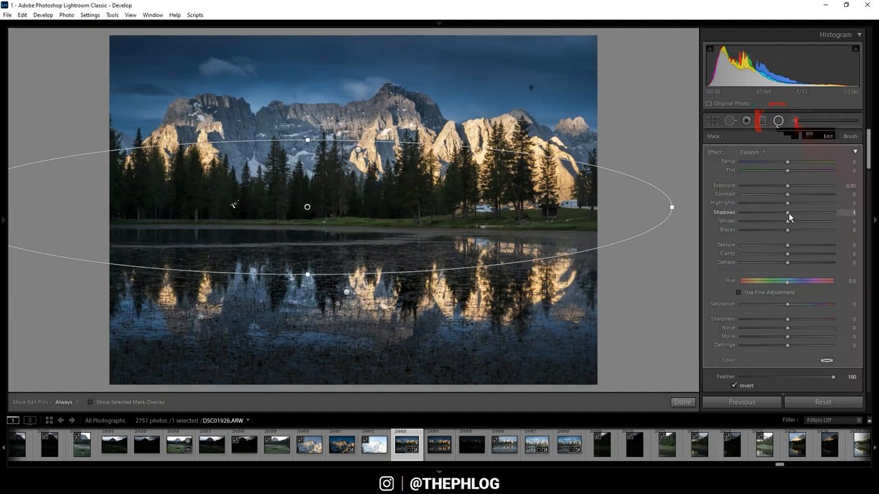
left_click_drag(789, 212, 800, 212)
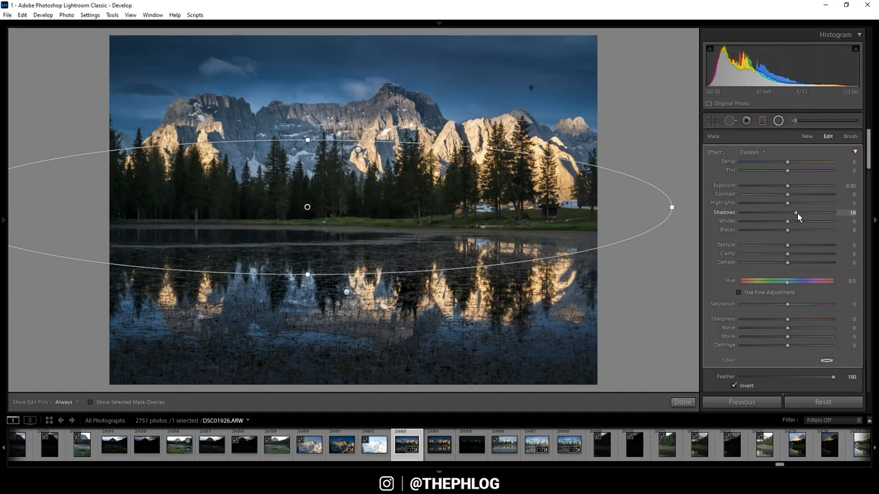
left_click_drag(798, 213, 809, 213)
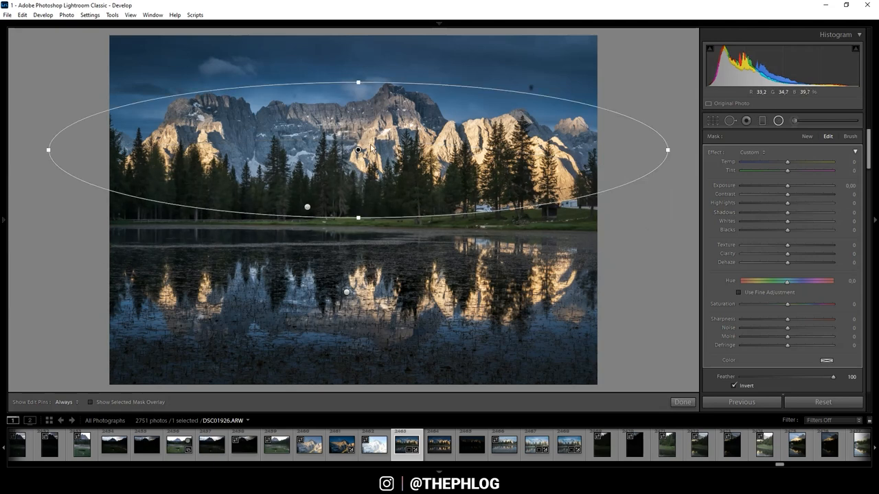
mouse_move(672, 180)
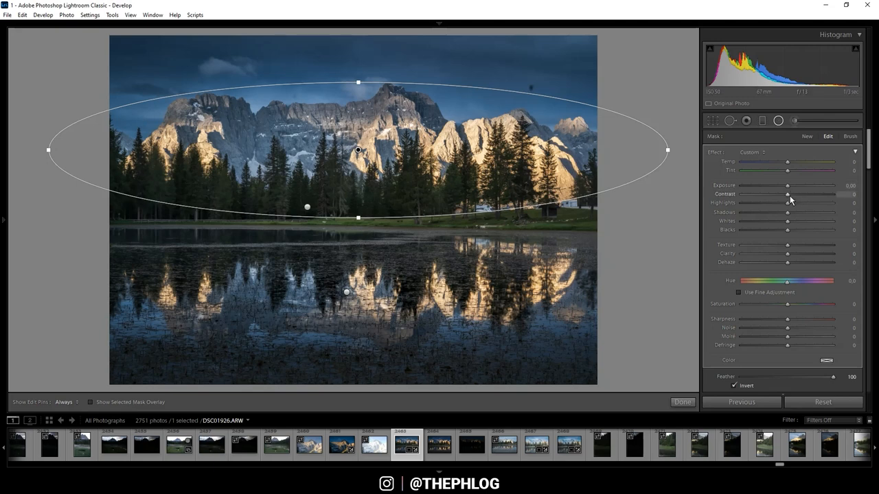
Step: Inside the radial filter, raise Contrast, pull Highlights down and adjust Shadows on the sunlit peaks
left_click_drag(788, 195, 796, 195)
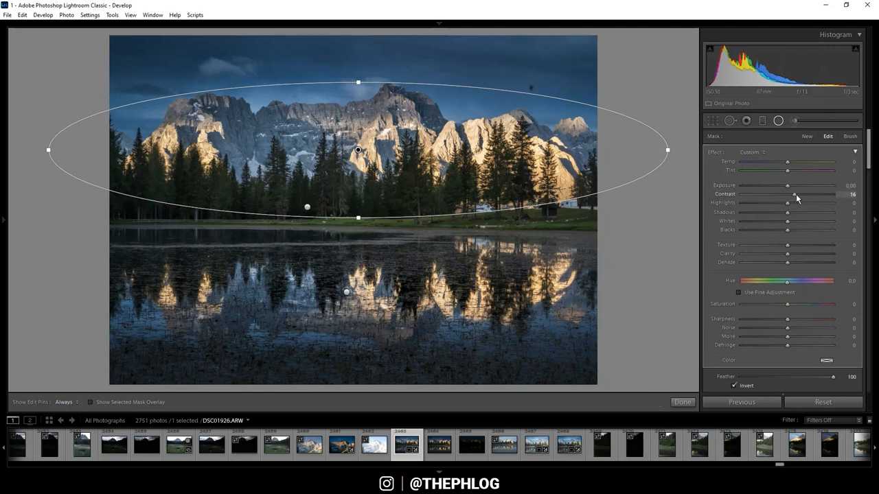
left_click_drag(797, 195, 813, 195)
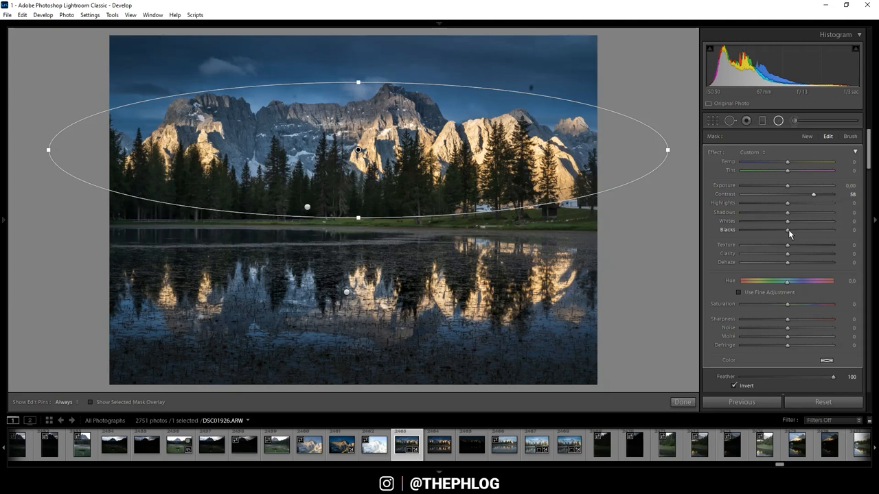
mouse_move(788, 206)
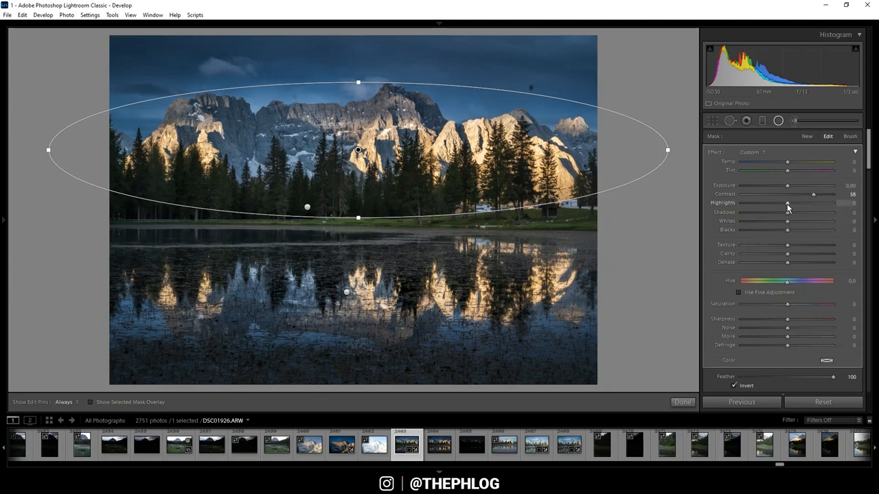
left_click_drag(788, 203, 742, 203)
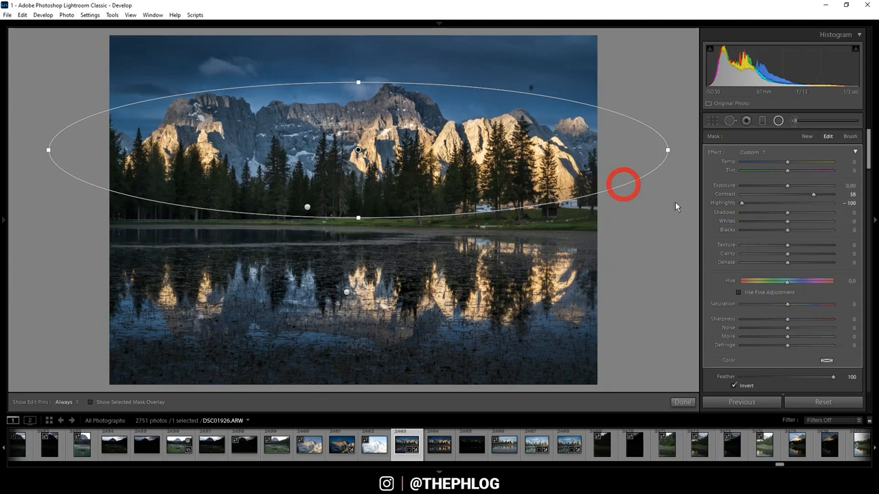
left_click_drag(789, 212, 833, 212)
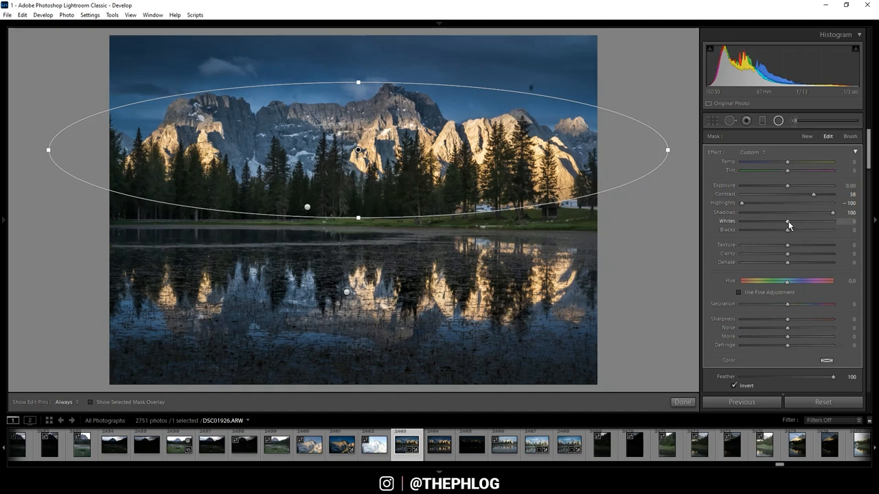
left_click_drag(788, 221, 784, 221)
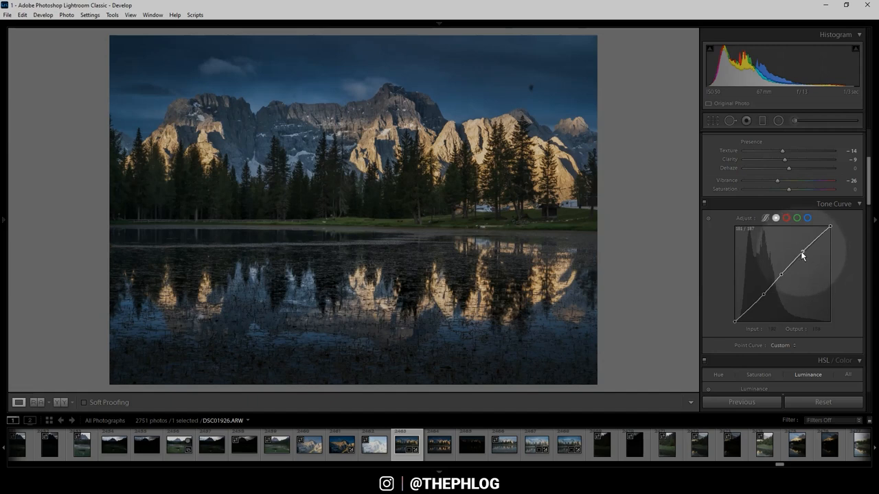
Step: Drag a tone-curve point to refine overall contrast and move on toward the HSL panel
left_click_drag(802, 253, 767, 297)
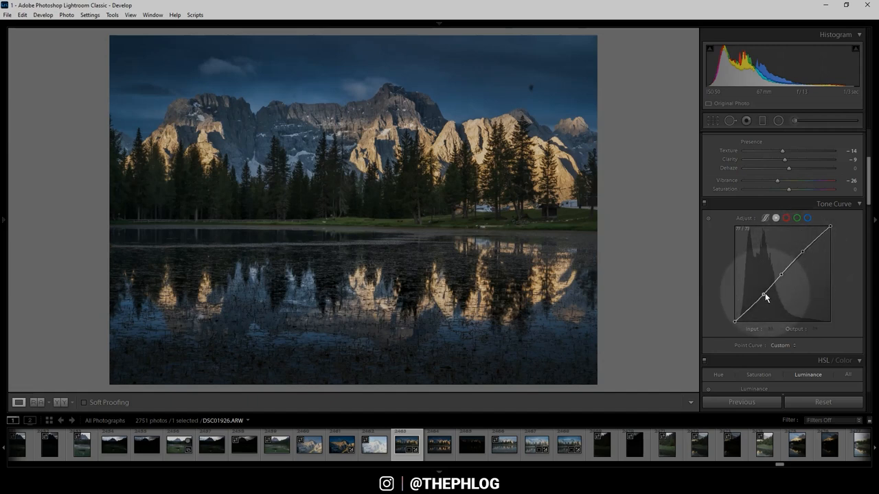
scroll("down", 3)
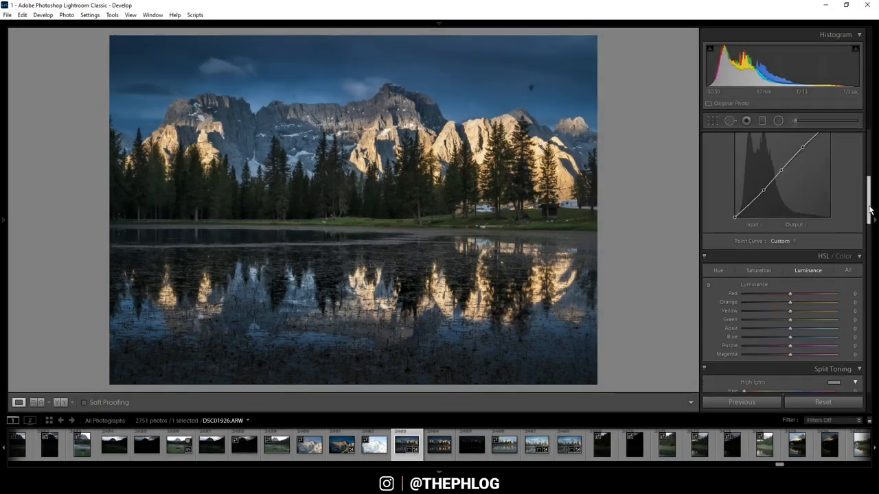
Step: Raise the Yellow and Green Luminance sliders in HSL to brighten the foliage
scroll("down", 3)
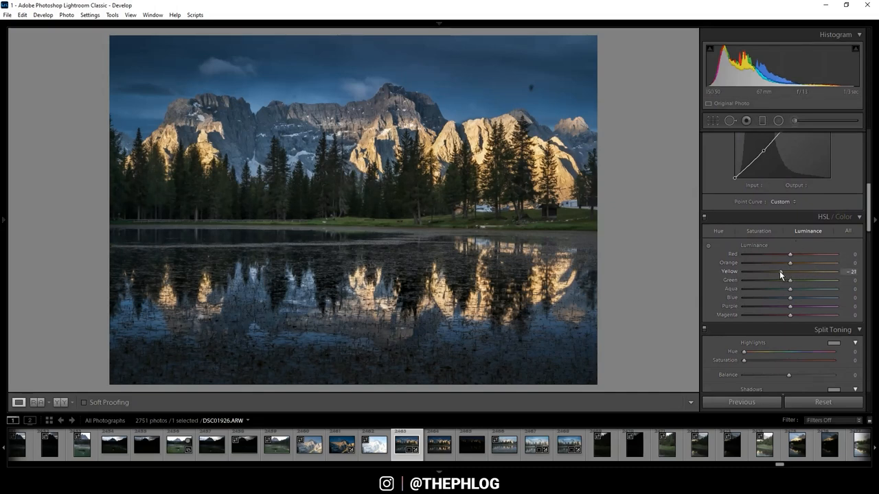
left_click_drag(790, 272, 785, 272)
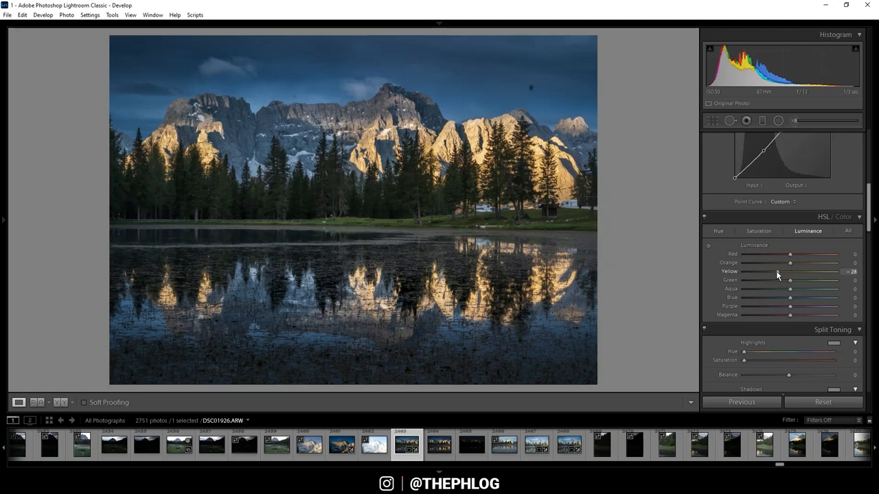
left_click_drag(790, 272, 780, 271)
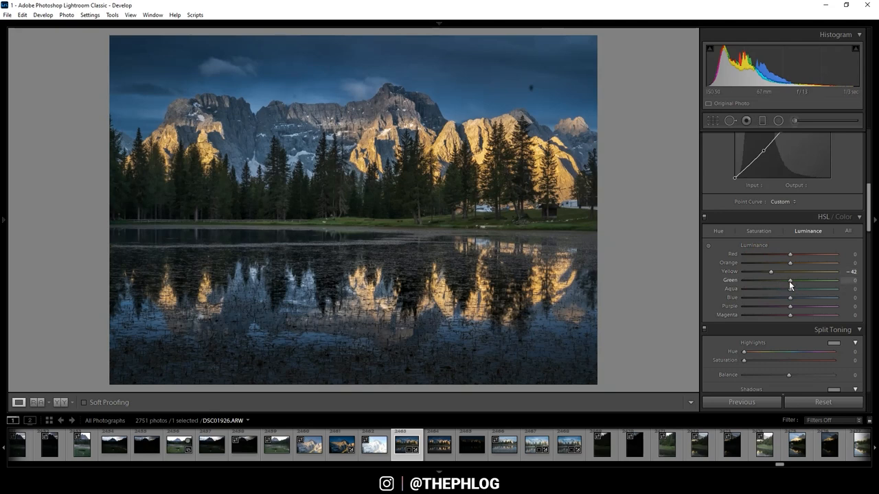
left_click_drag(789, 281, 804, 280)
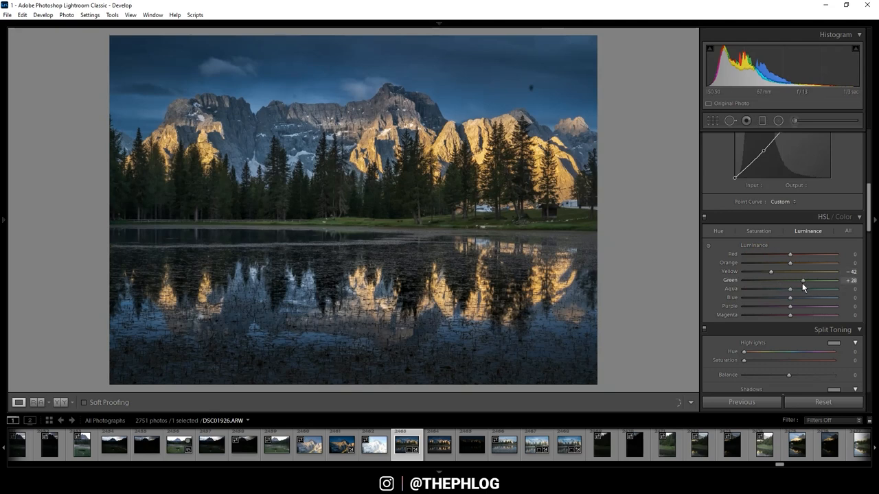
left_click_drag(804, 280, 815, 280)
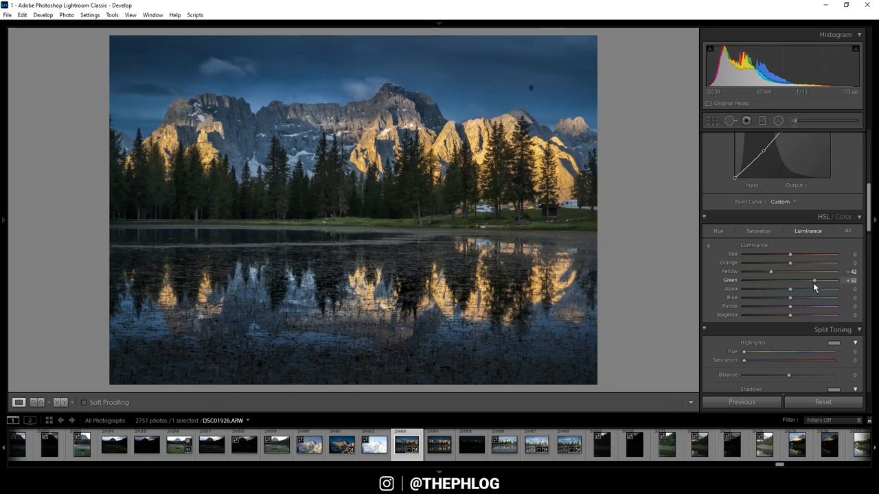
left_click_drag(813, 280, 823, 280)
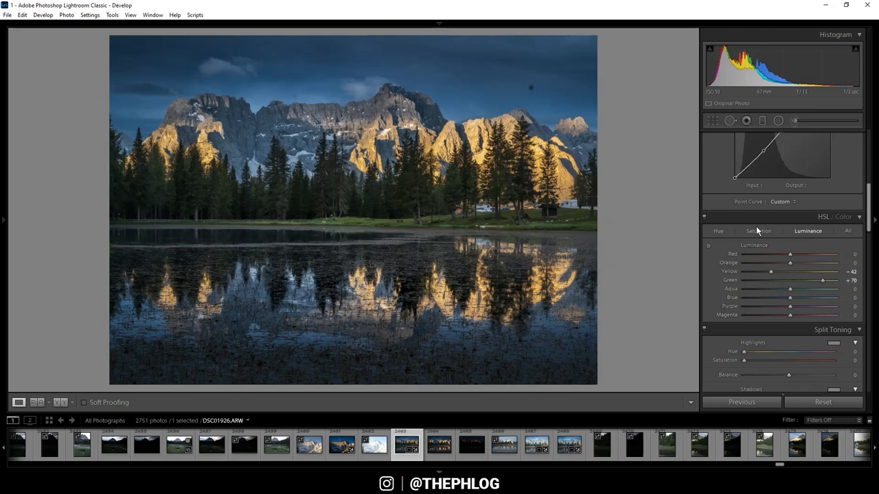
Step: In HSL Saturation, lower Yellow and Green and push Aqua to +100
left_click(758, 231)
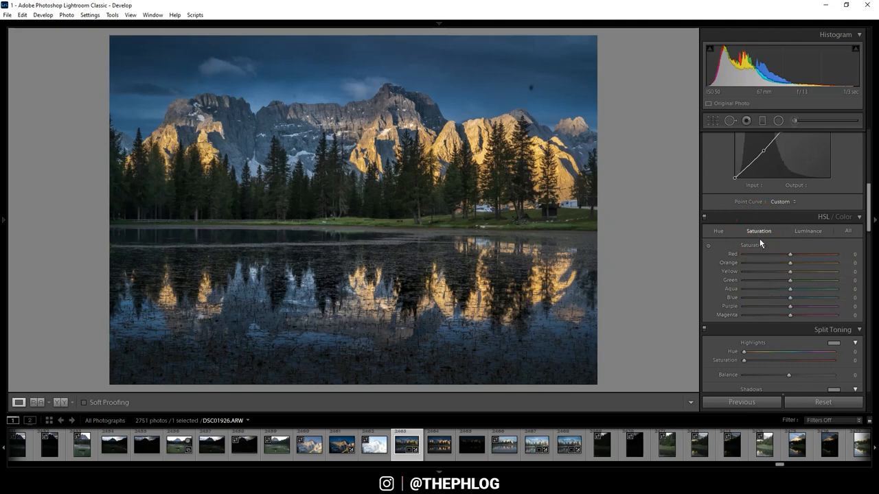
mouse_move(790, 272)
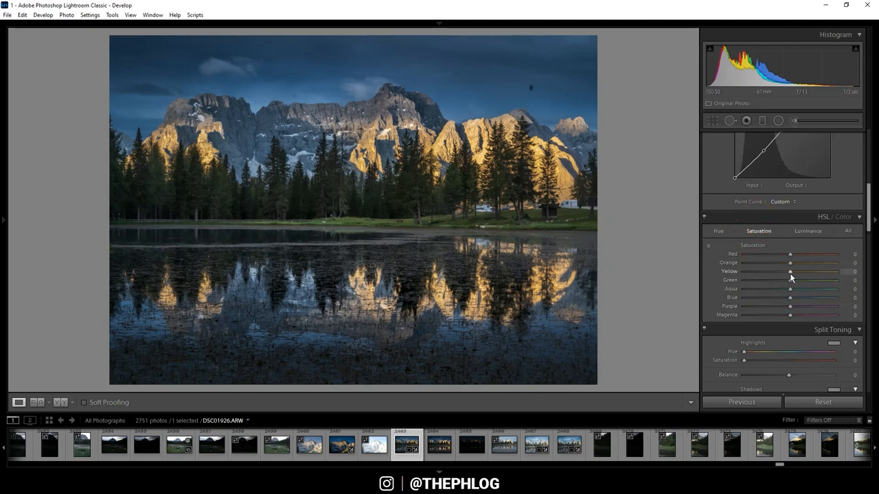
left_click_drag(791, 272, 780, 272)
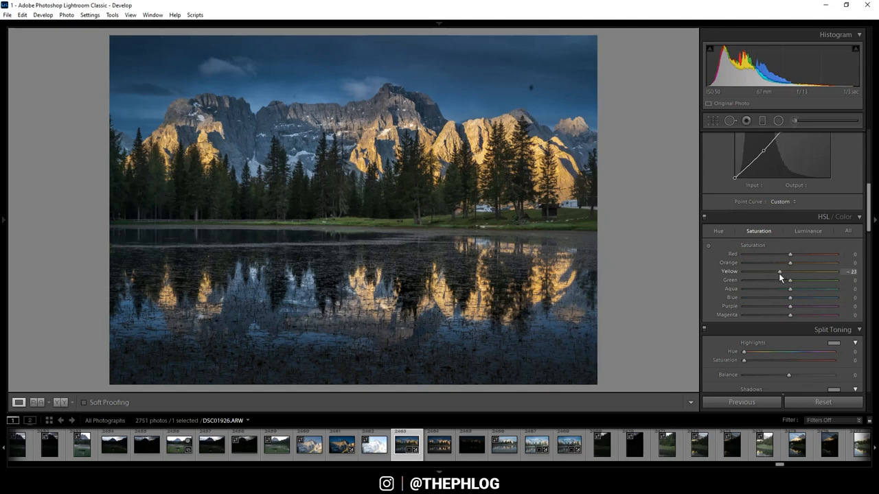
left_click_drag(780, 272, 768, 272)
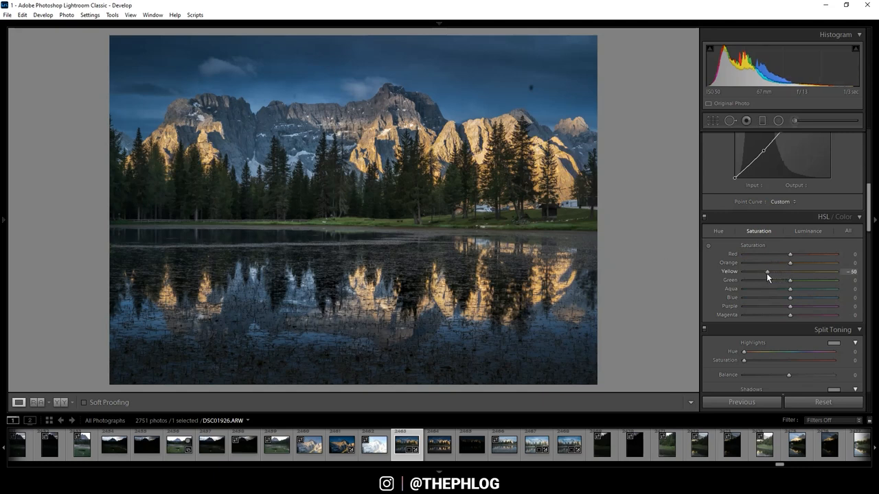
left_click_drag(767, 272, 758, 272)
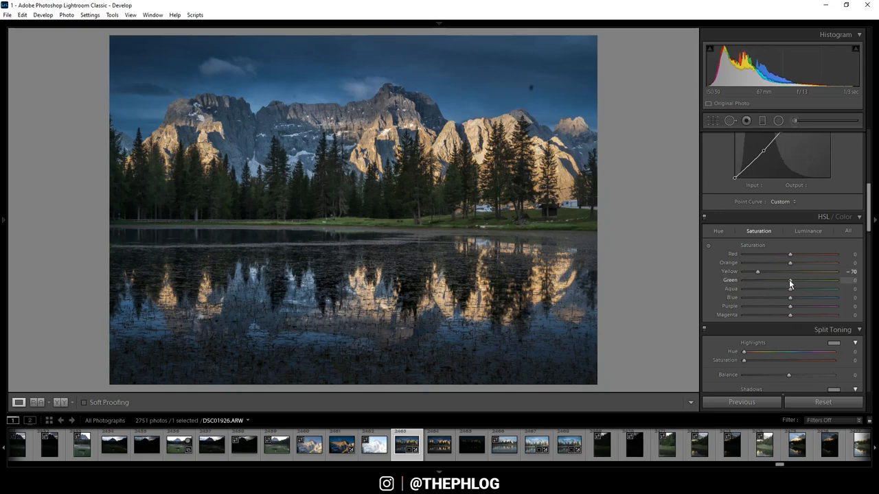
left_click_drag(790, 280, 769, 280)
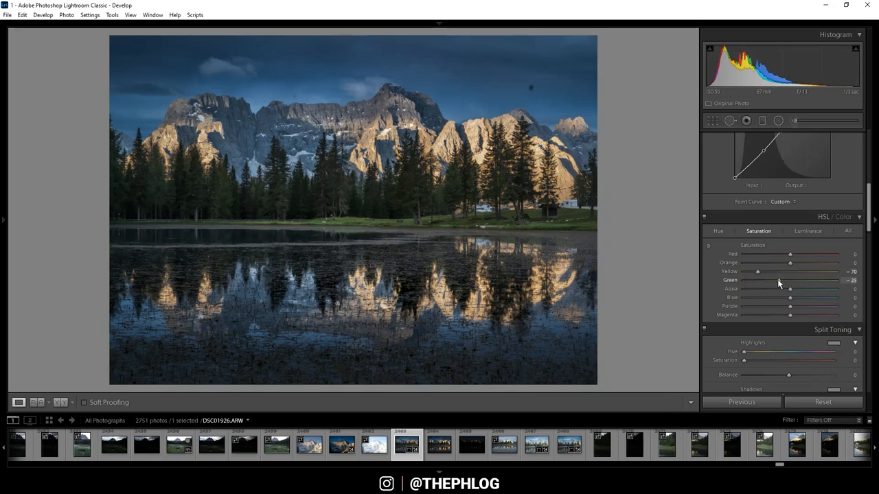
left_click_drag(780, 280, 771, 280)
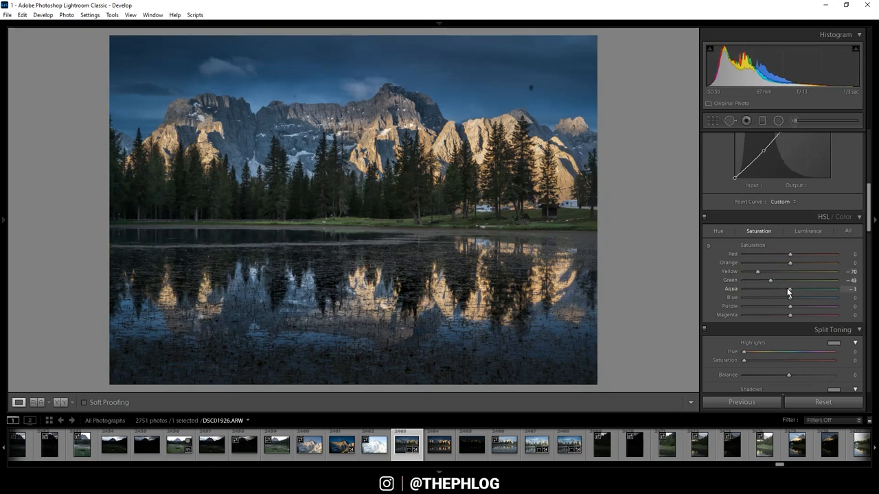
left_click_drag(788, 288, 744, 289)
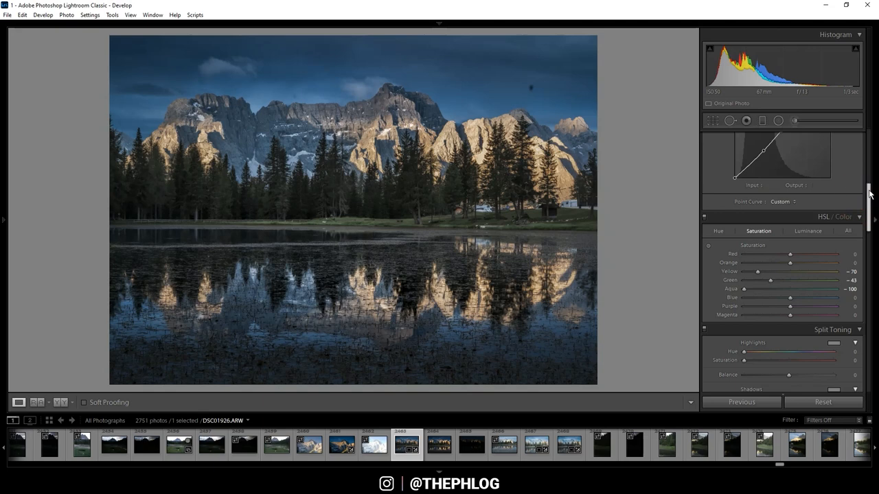
Step: Tint the highlights with Split Toning by setting Highlights Hue and raising Saturation
scroll("down", 3)
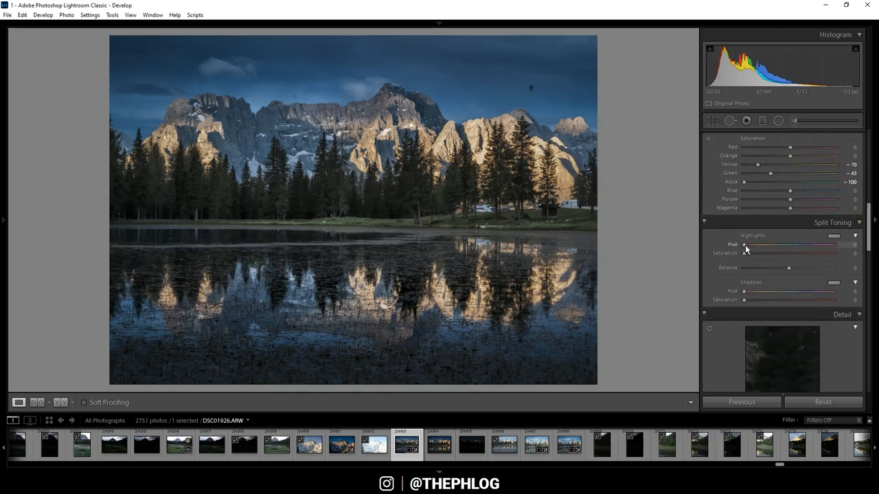
left_click_drag(743, 244, 750, 244)
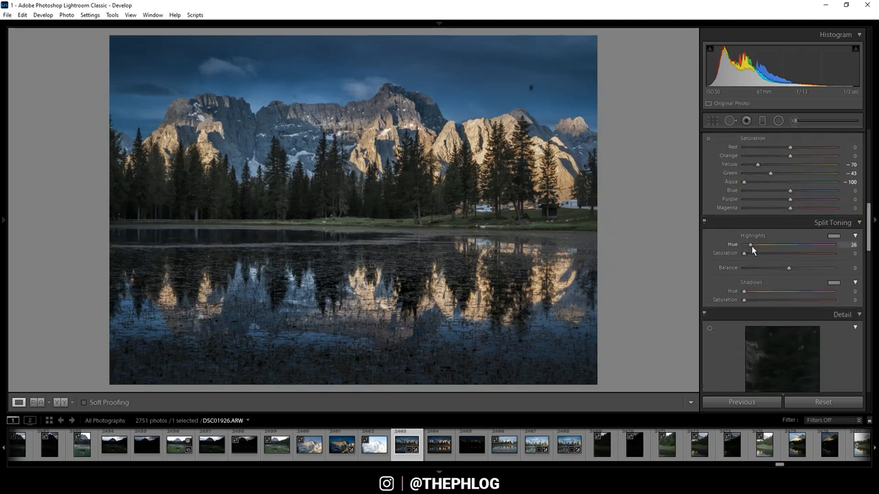
left_click_drag(750, 245, 756, 244)
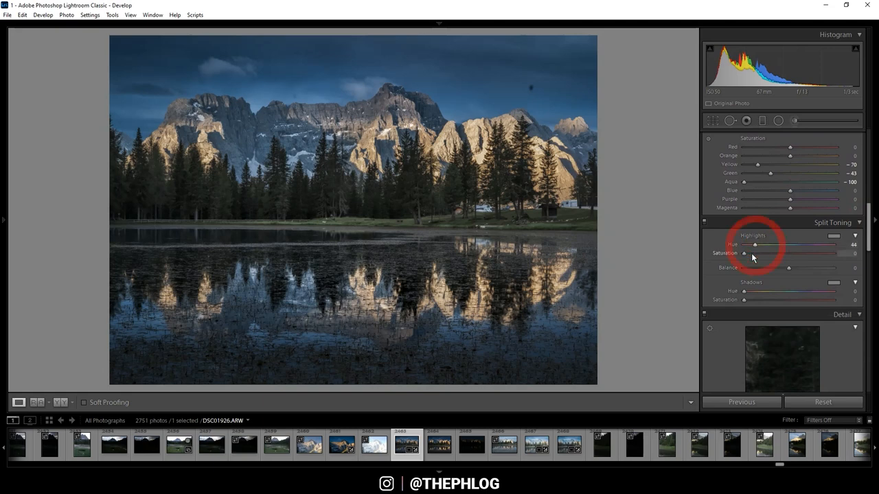
left_click_drag(743, 252, 749, 253)
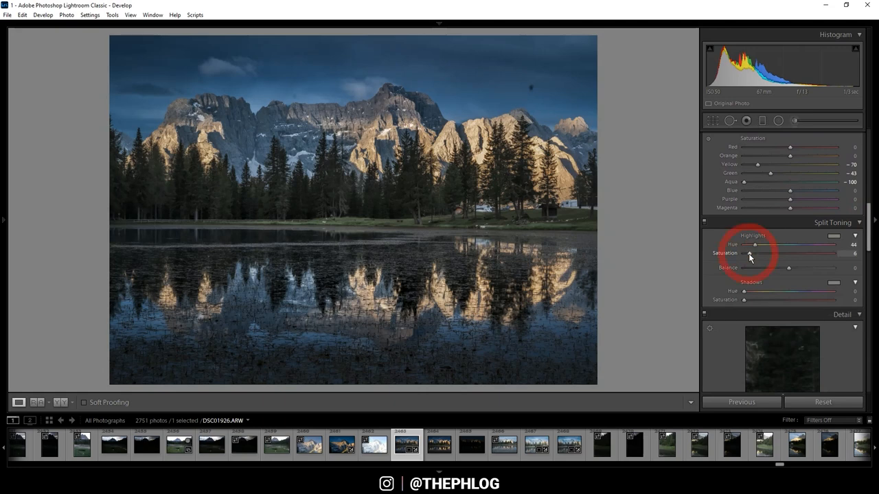
Step: Set Detail panel Sharpening with a high Amount and edge Masking
scroll("down", 3)
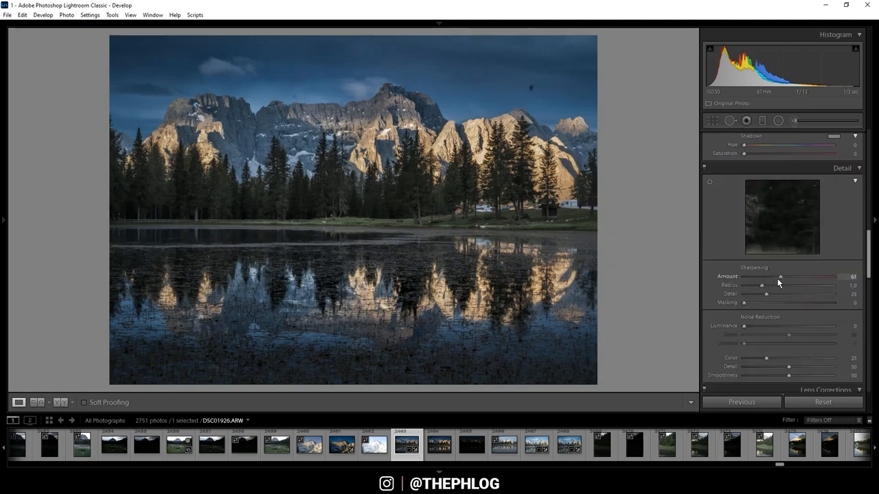
left_click_drag(764, 294, 832, 294)
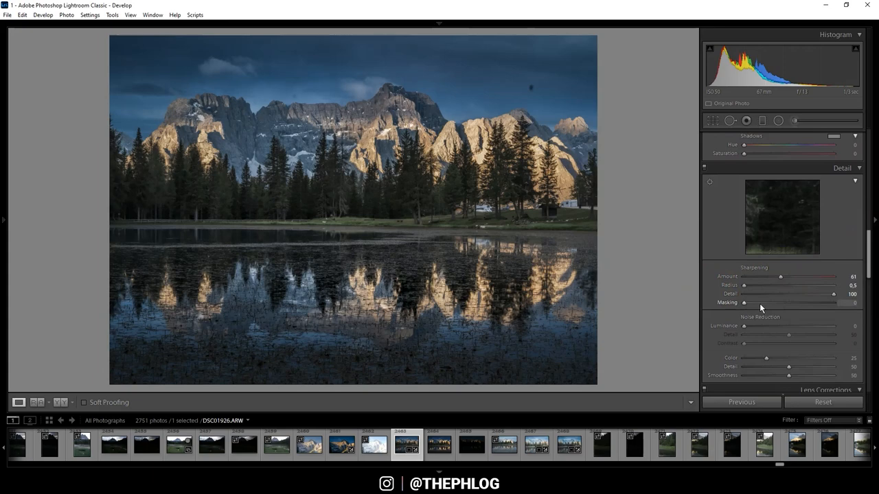
left_click_drag(745, 304, 799, 304)
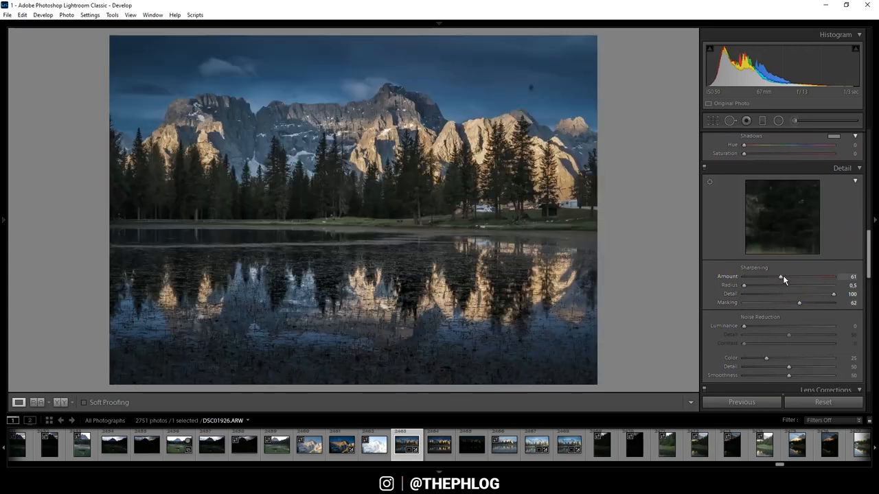
left_click_drag(780, 277, 798, 294)
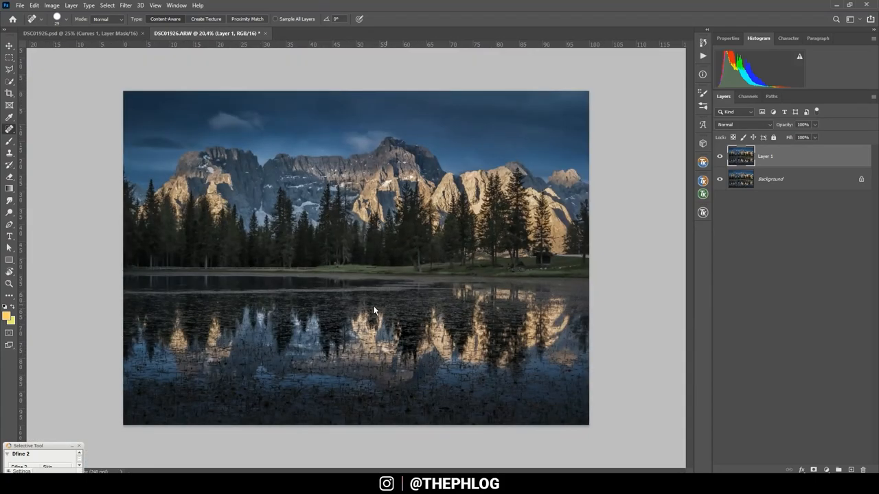
mouse_move(297, 225)
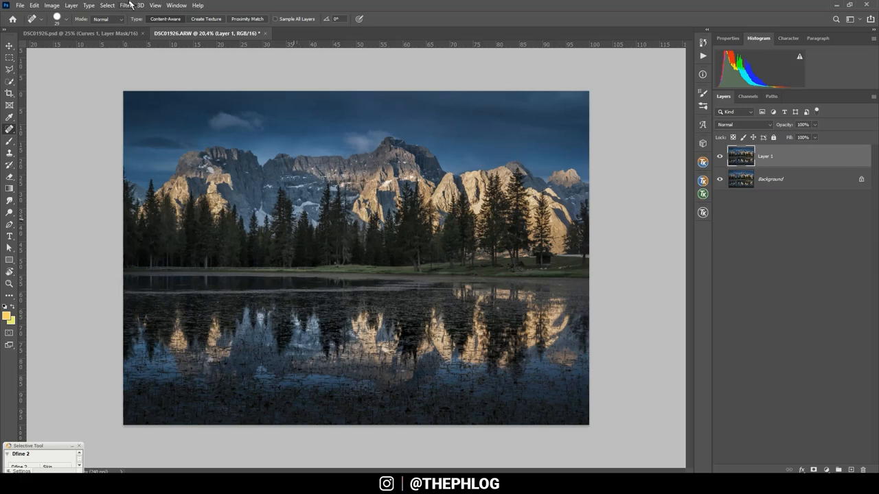
Step: Bring up the Filter menu showing the Nik Collection entry for the duplicate layer
left_click(125, 5)
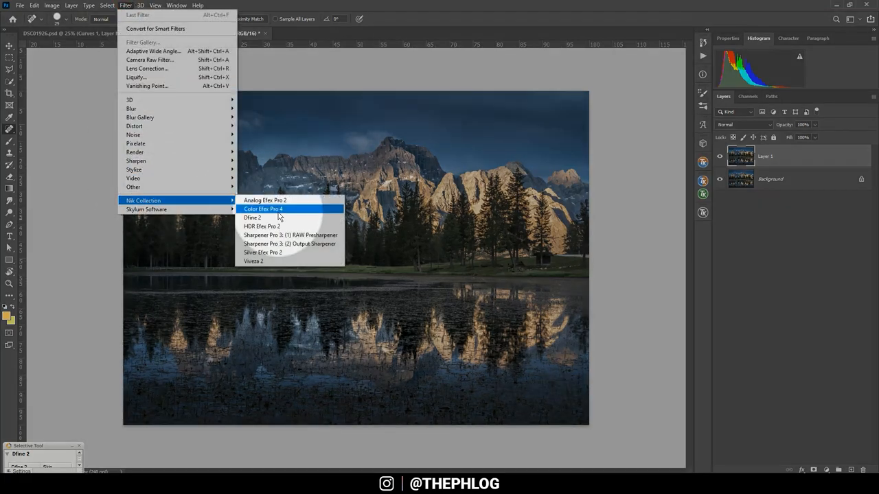
Step: Apply a Color Efex Pro 4 Polarization filter with raised Strength as a new layer
left_click(264, 209)
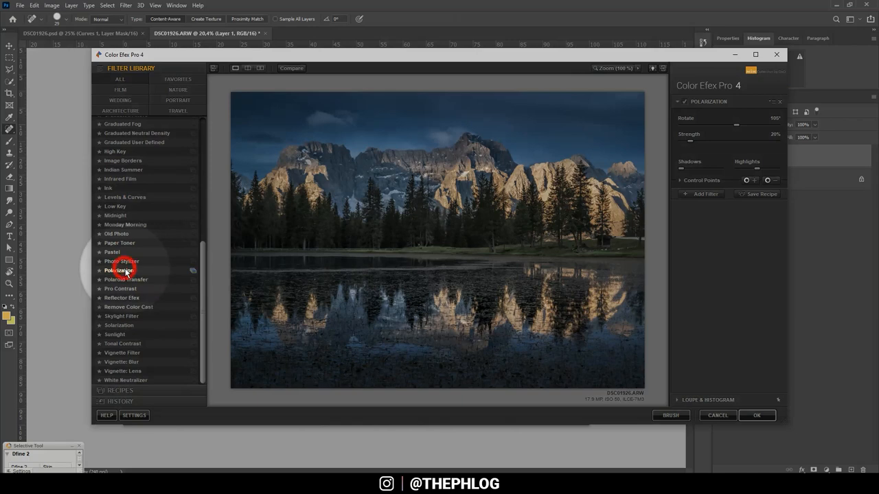
left_click(118, 269)
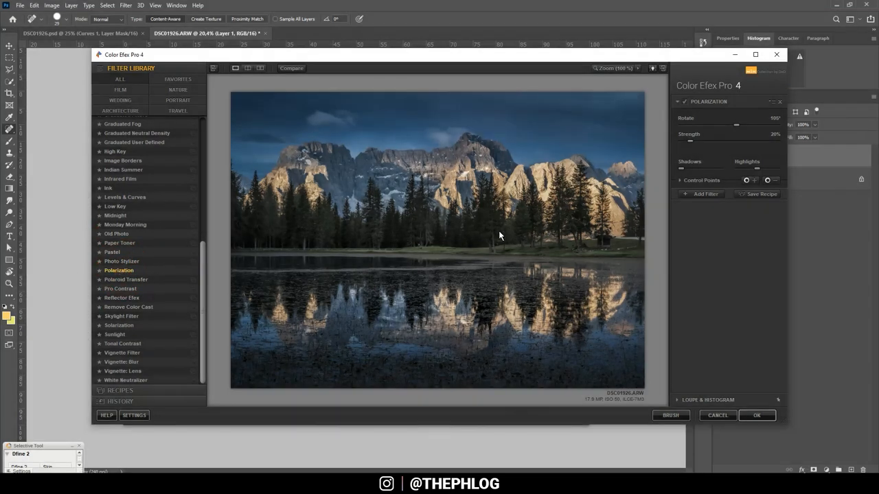
mouse_move(592, 166)
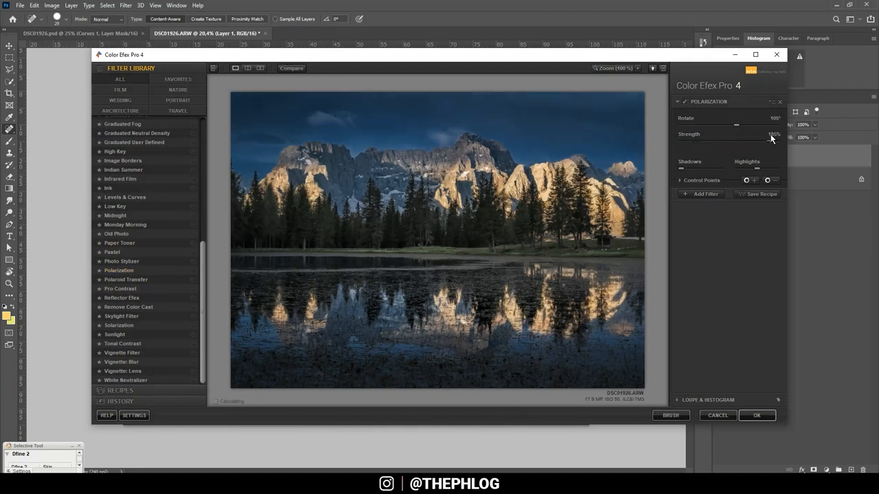
left_click_drag(776, 135, 763, 135)
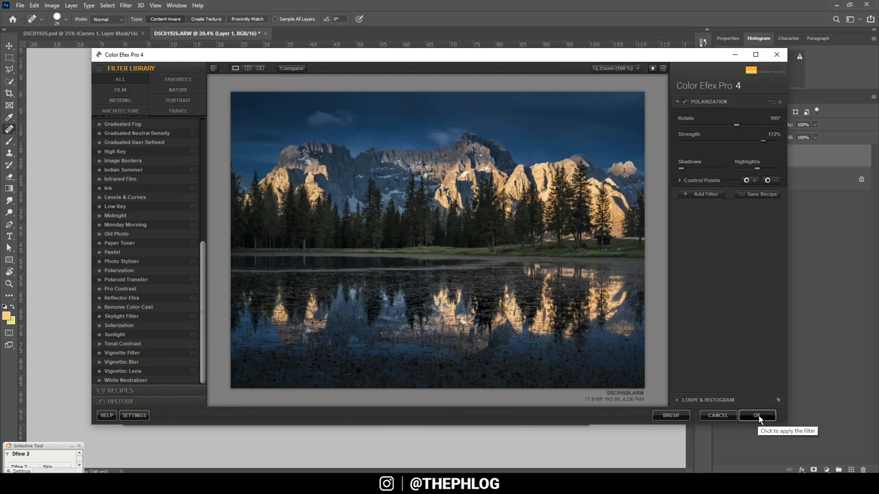
left_click(757, 415)
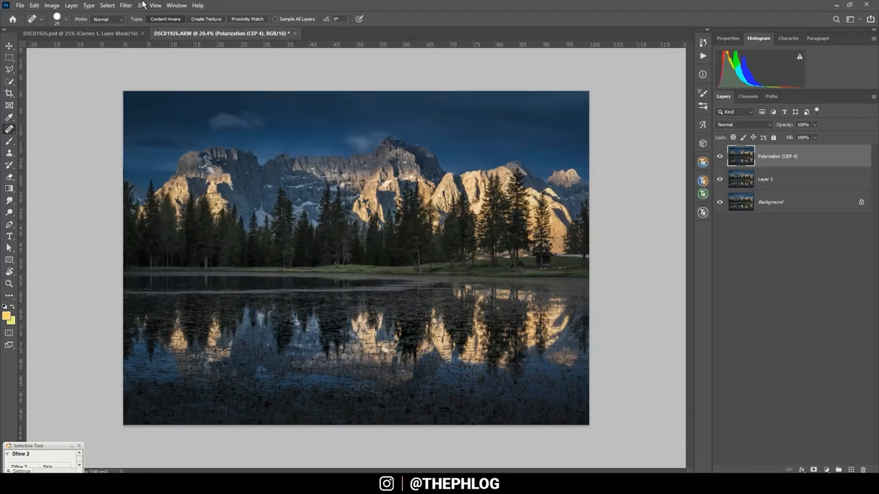
Step: Apply a Color Efex Pro 4 Brilliance/Warmth filter with adjusted Saturation and Warmth as another layer
left_click(125, 5)
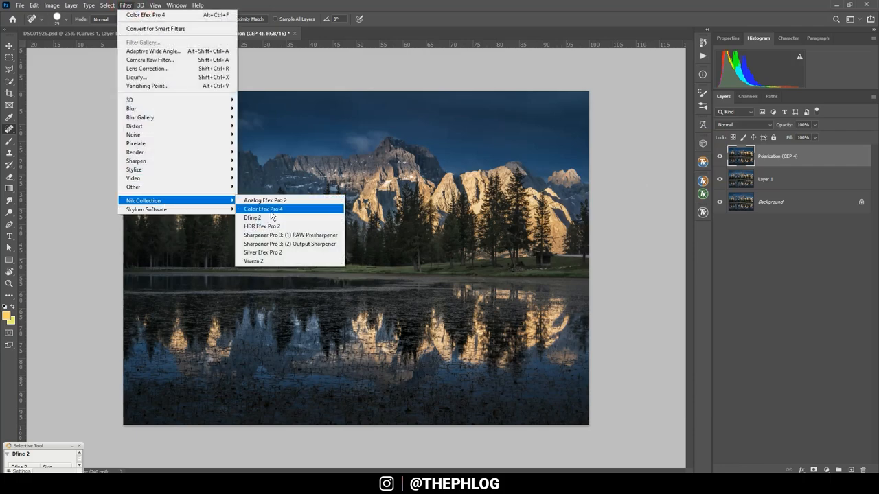
left_click(263, 208)
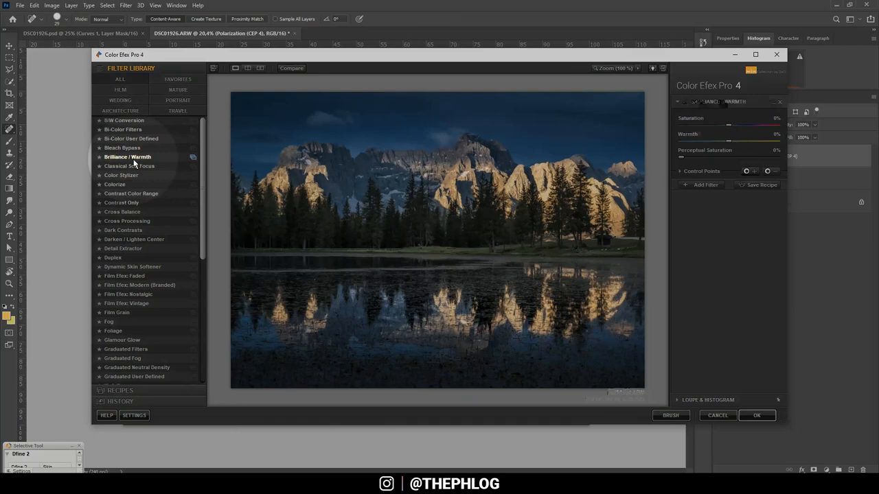
left_click_drag(728, 143, 733, 143)
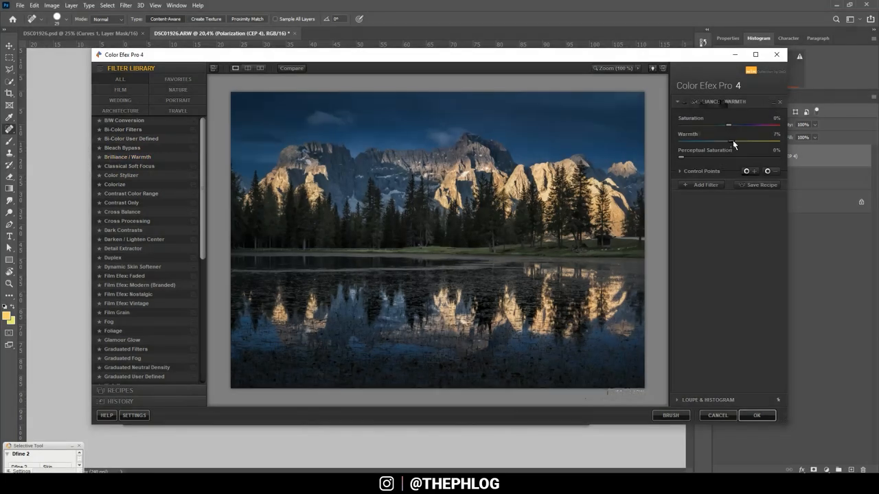
left_click_drag(732, 134, 758, 135)
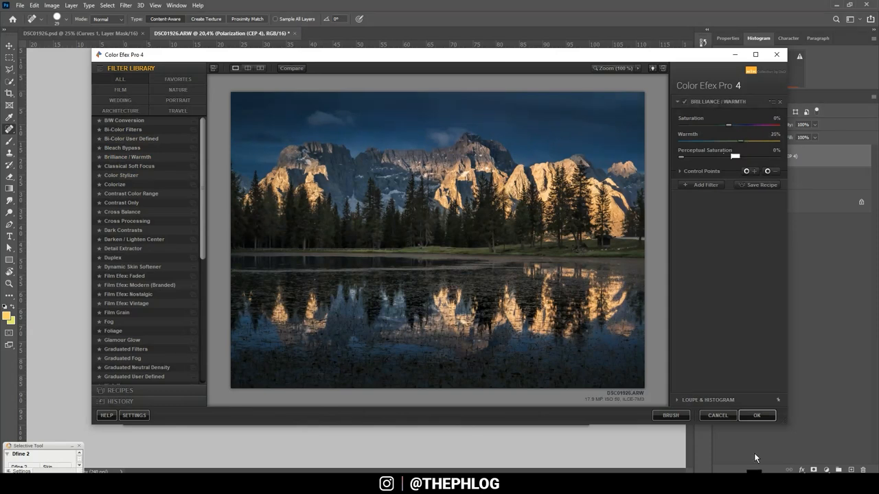
left_click(756, 415)
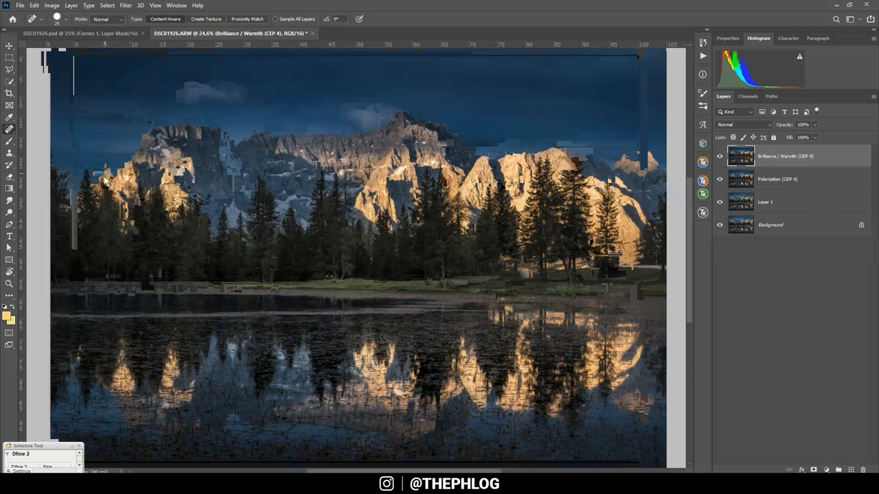
Step: Apply a Color Efex Pro 4 Classical Soft Focus filter as a third layer on the photo
left_click(126, 6)
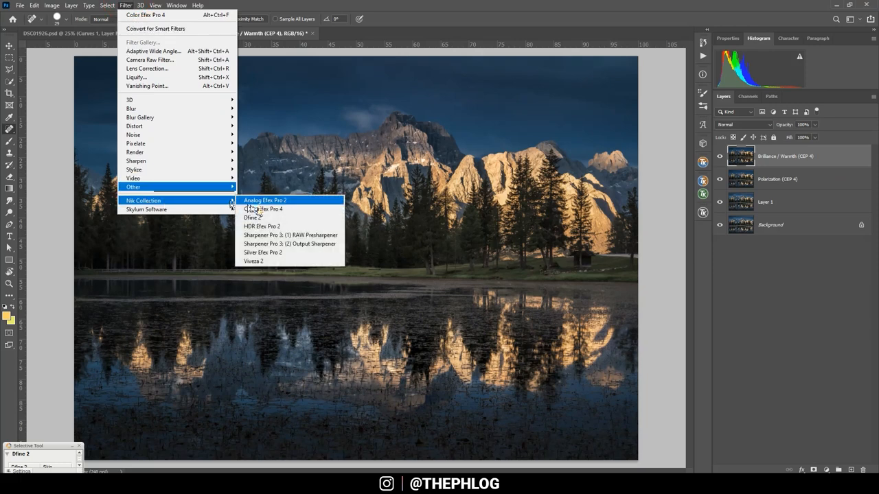
left_click(264, 208)
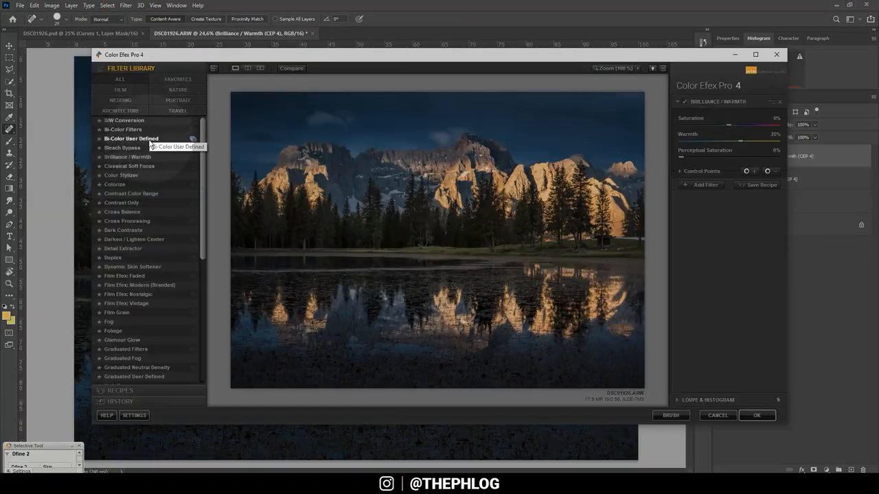
left_click(129, 165)
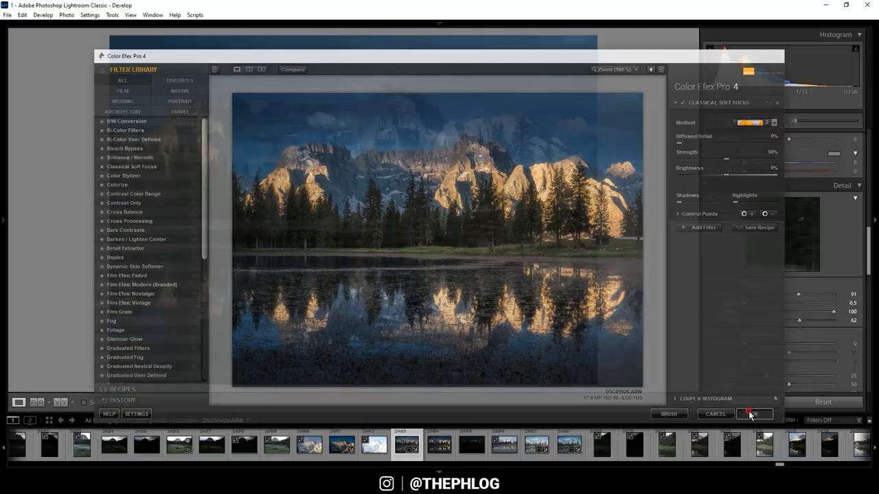
left_click(754, 415)
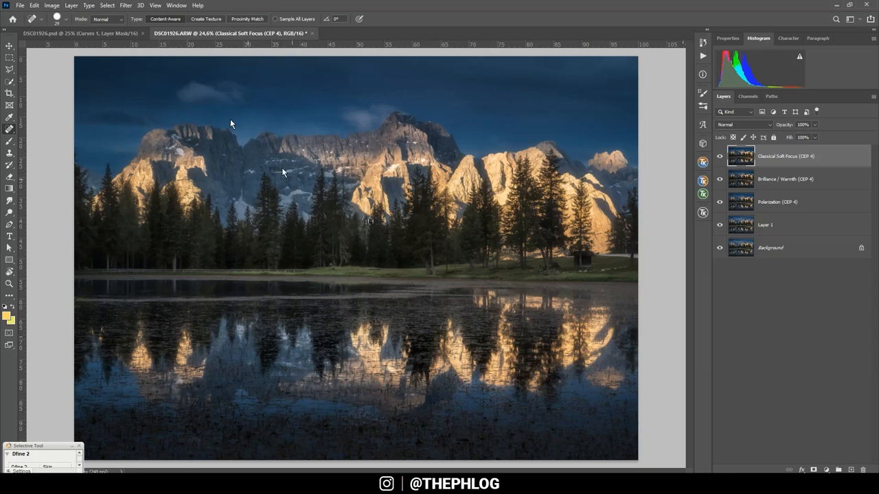
mouse_move(817, 454)
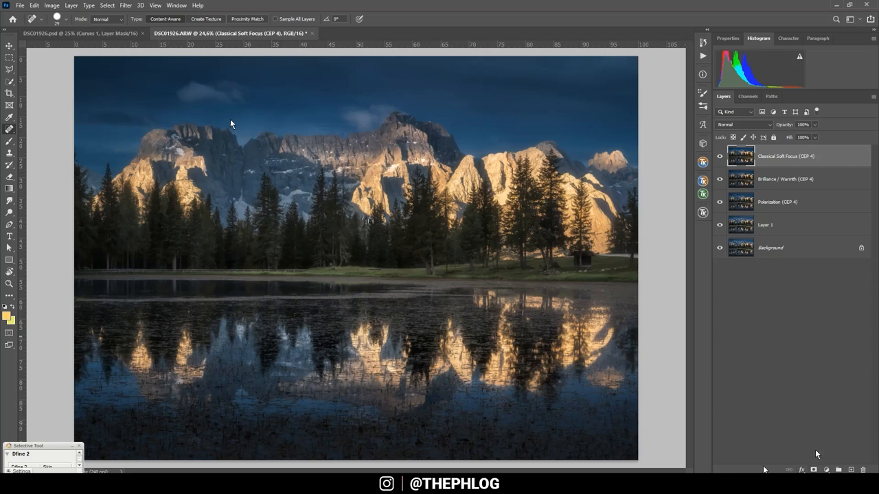